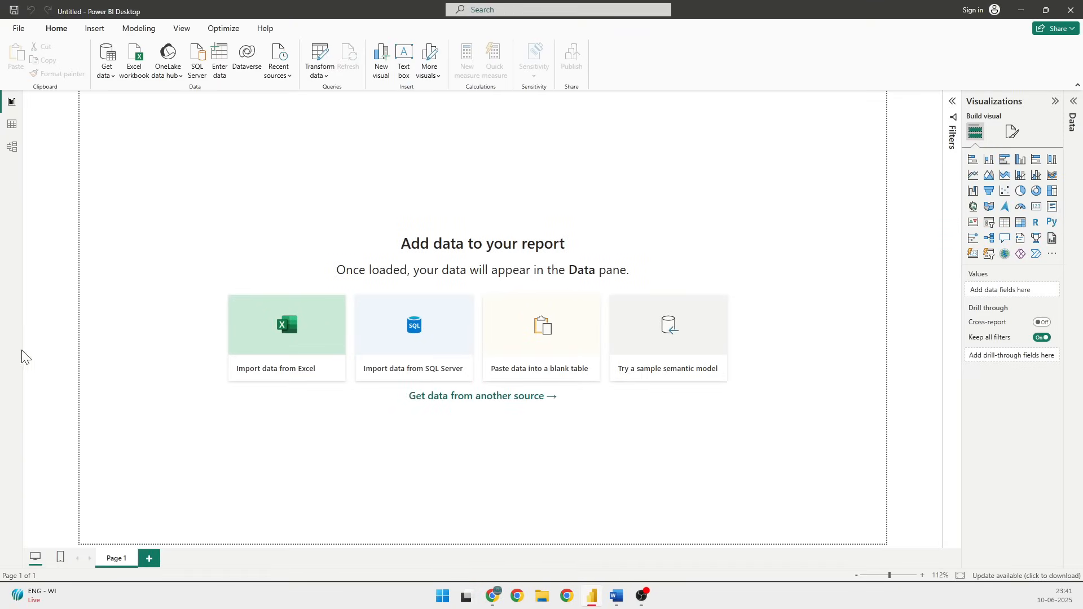
mouse_move(825, 212)
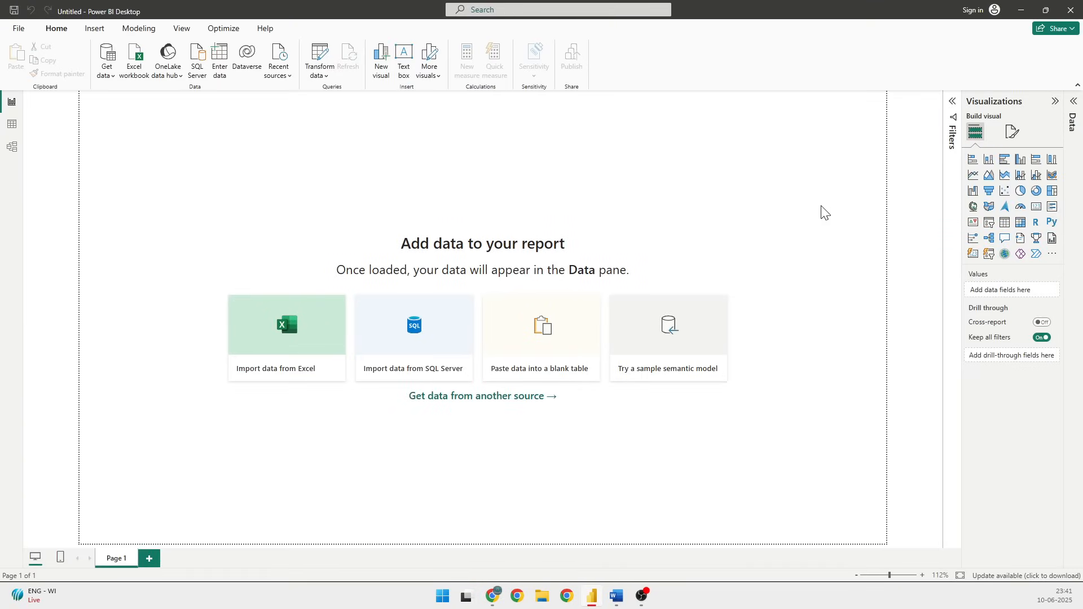
mouse_move(813, 217)
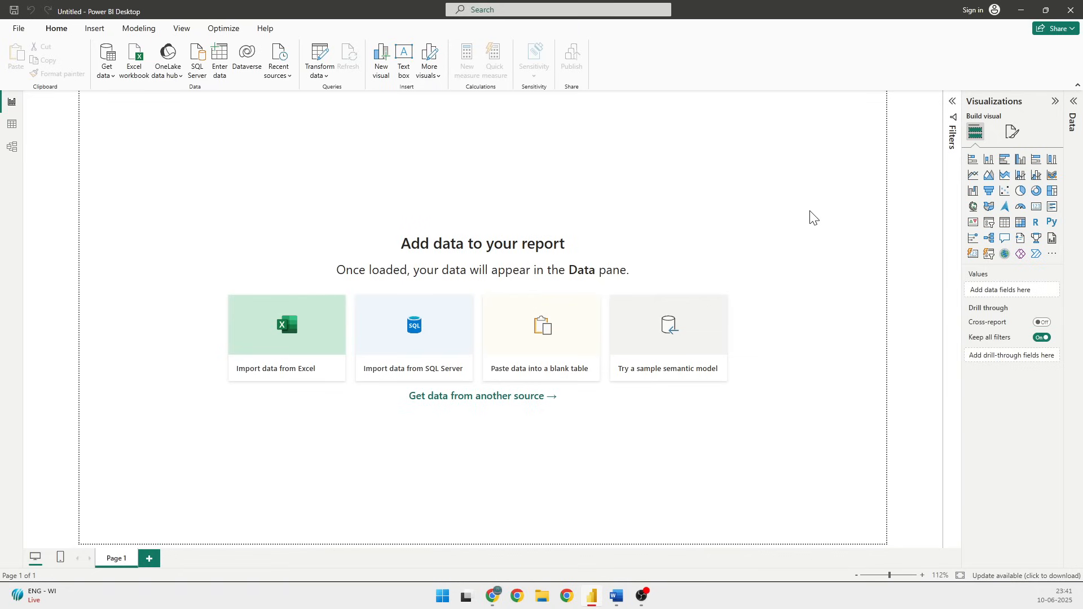
mouse_move(1057, 116)
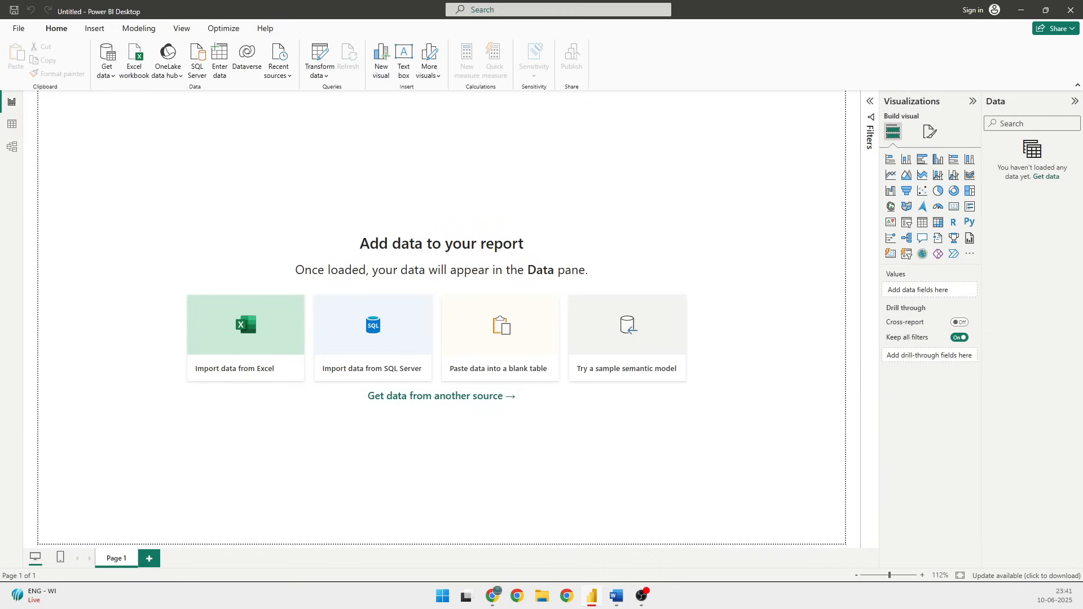
Step: Search the Get Data sources for 'od' and choose the OData Feed connector
left_click(441, 396)
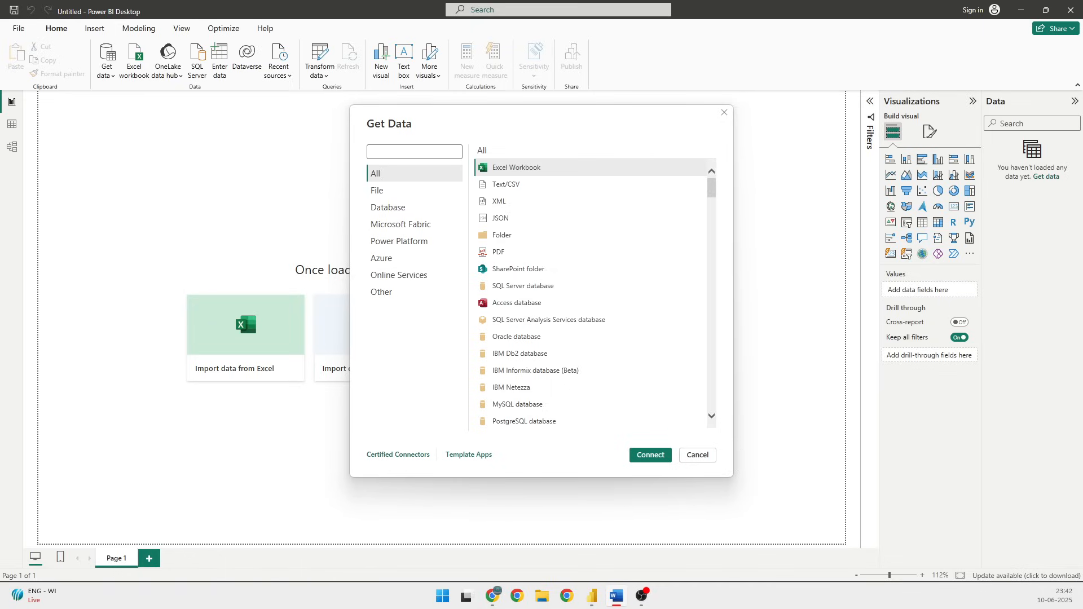
mouse_move(229, 21)
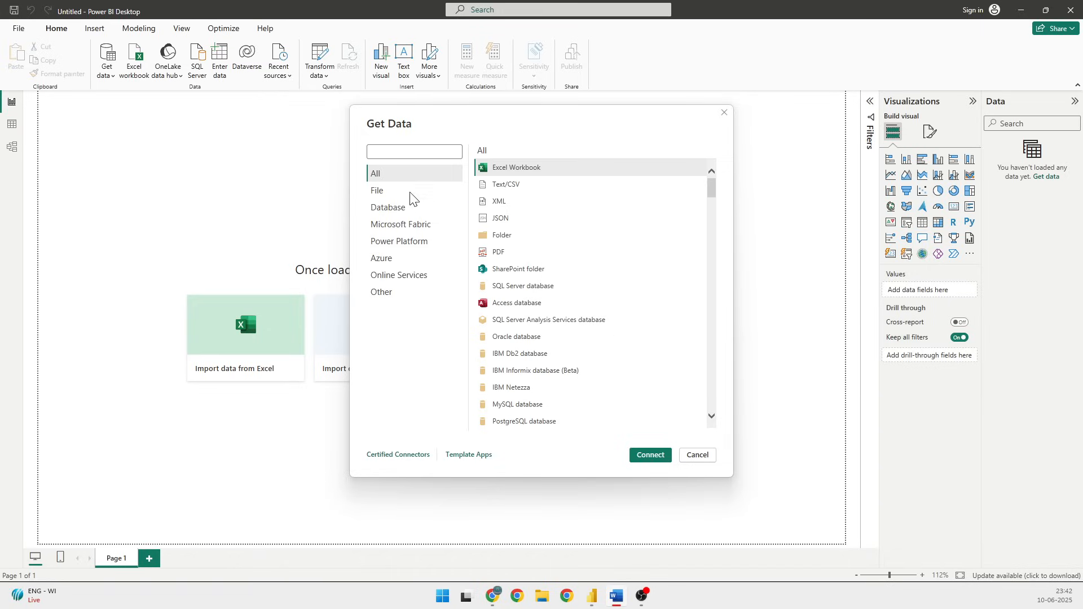
left_click(414, 151)
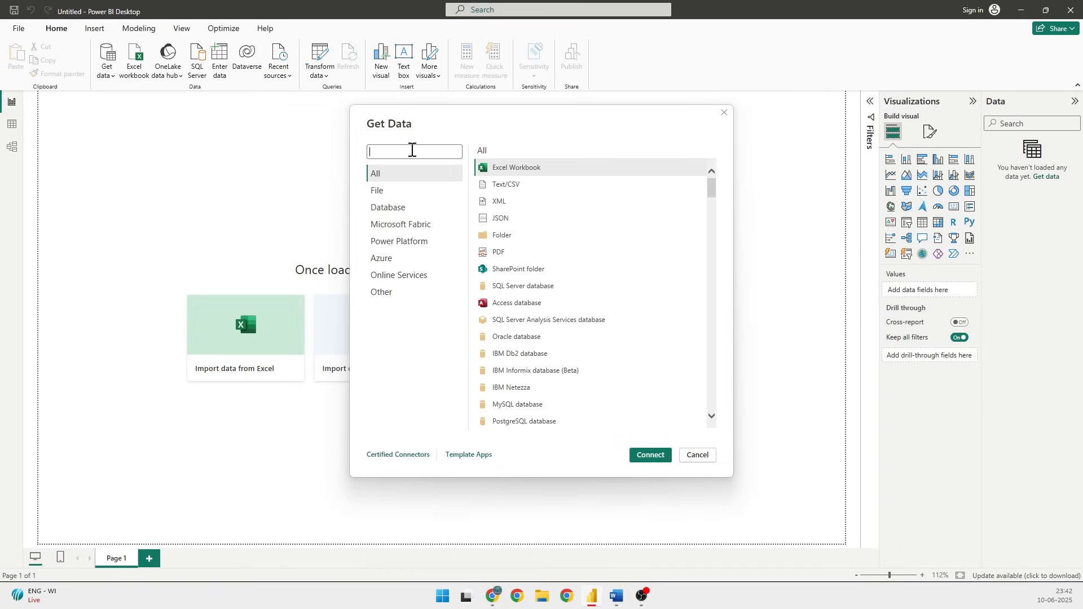
type("od")
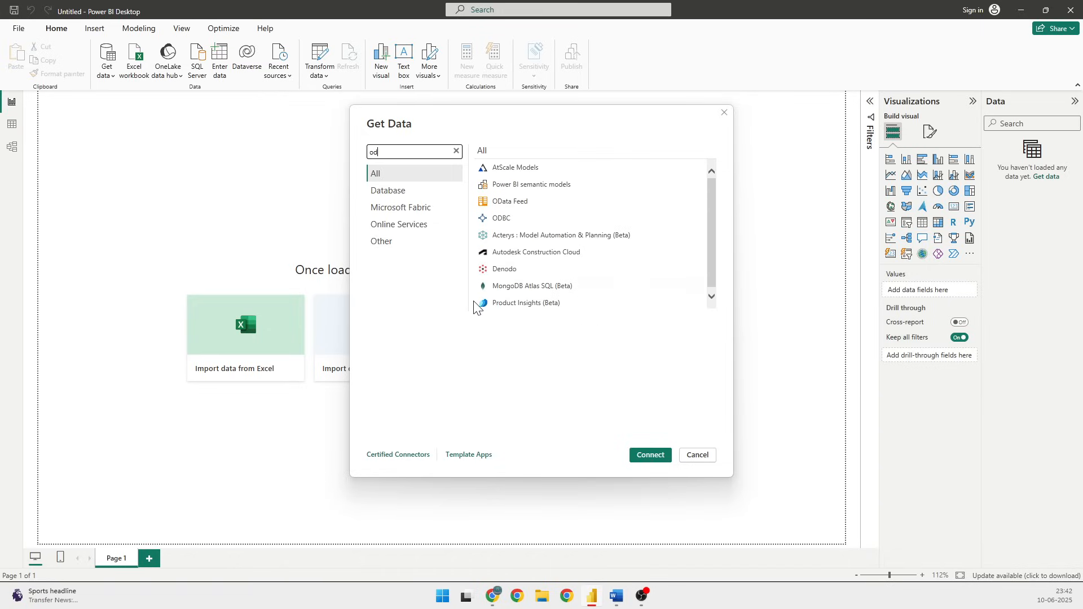
mouse_move(518, 201)
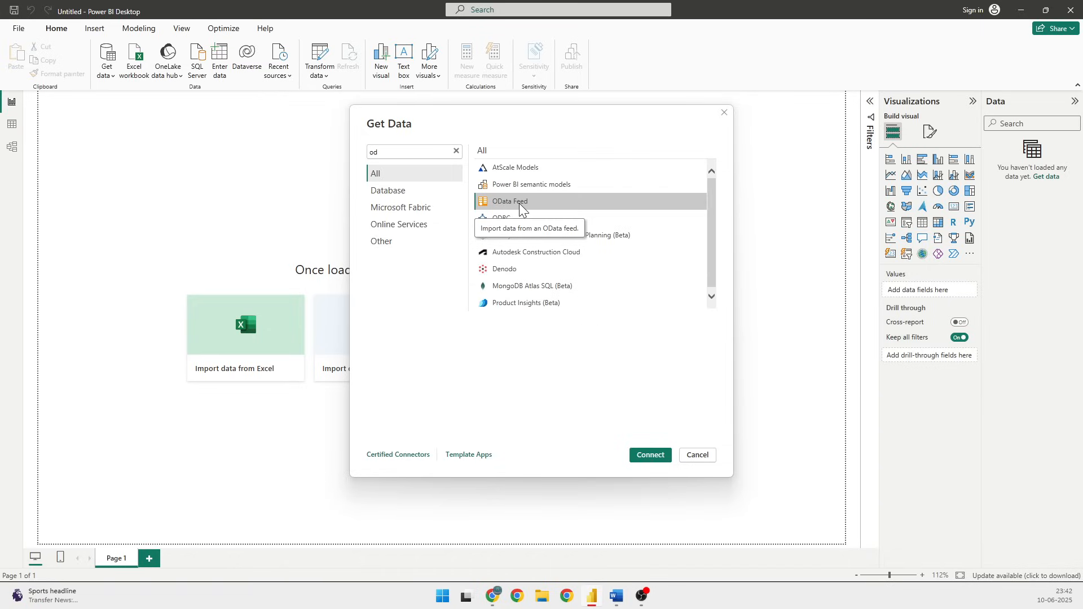
left_click(696, 454)
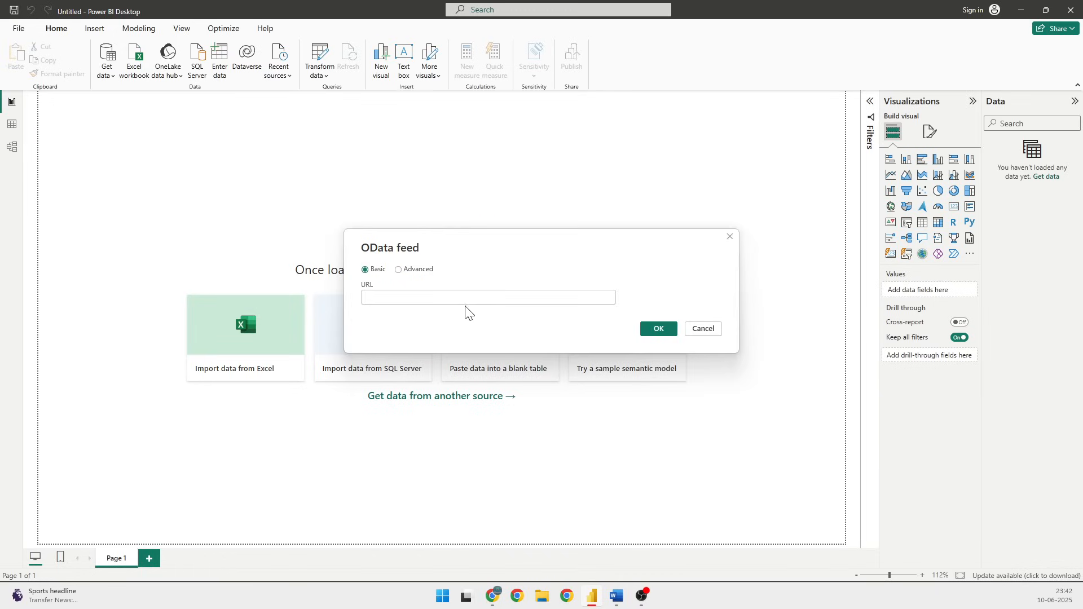
type("https://services.odata.org/V4/Northwind/Northwind.svc/")
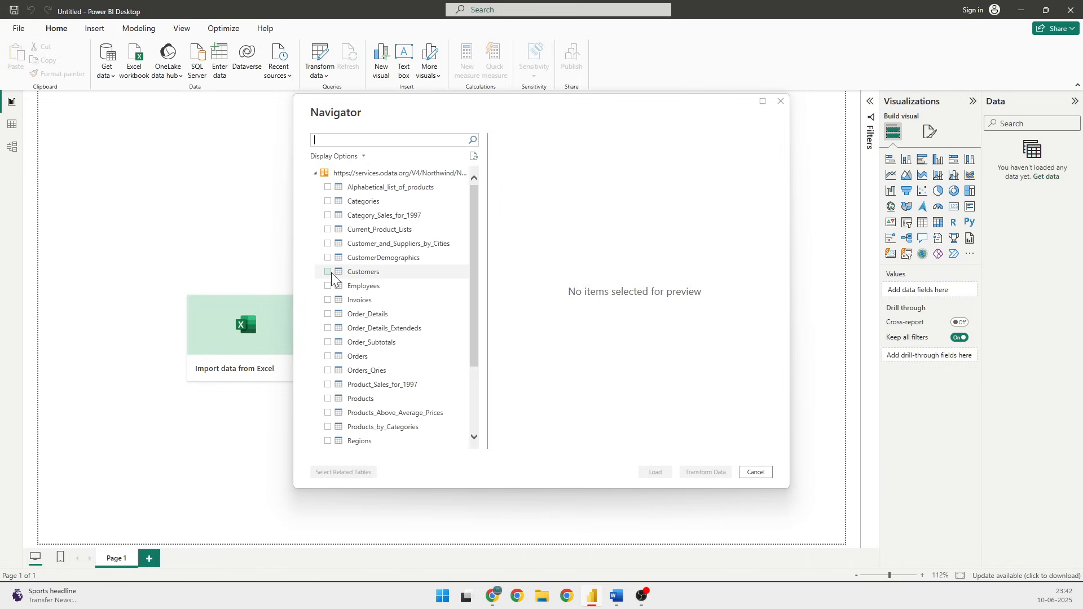
left_click(328, 272)
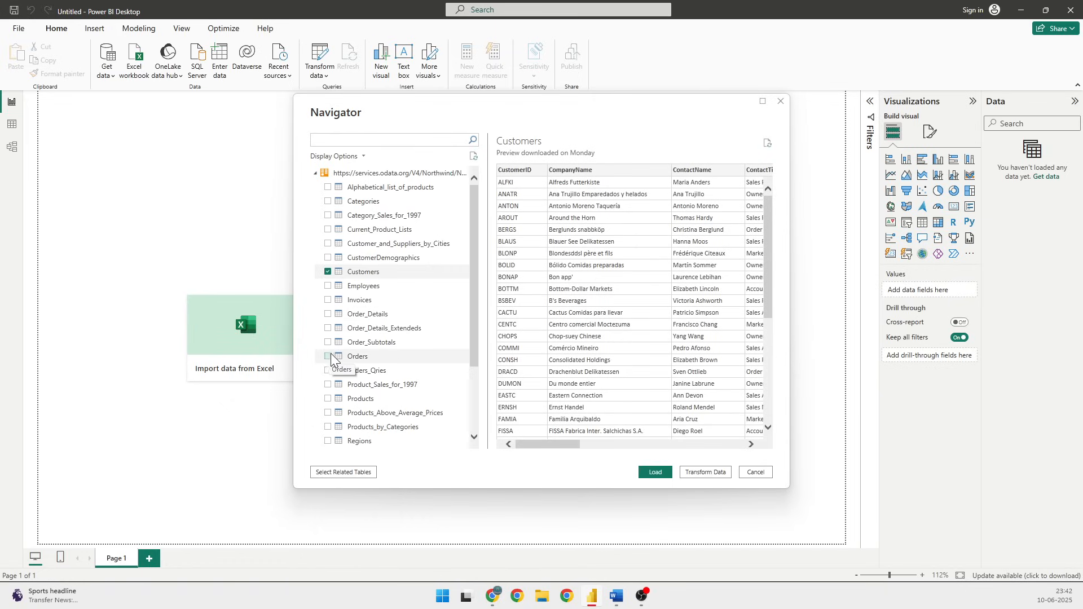
left_click(328, 355)
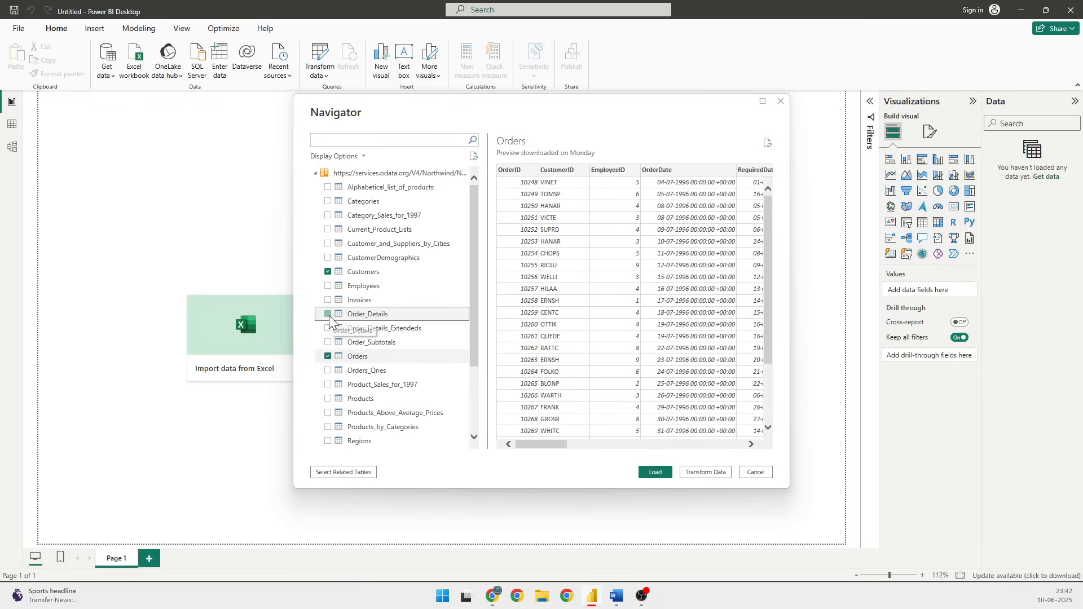
left_click(327, 314)
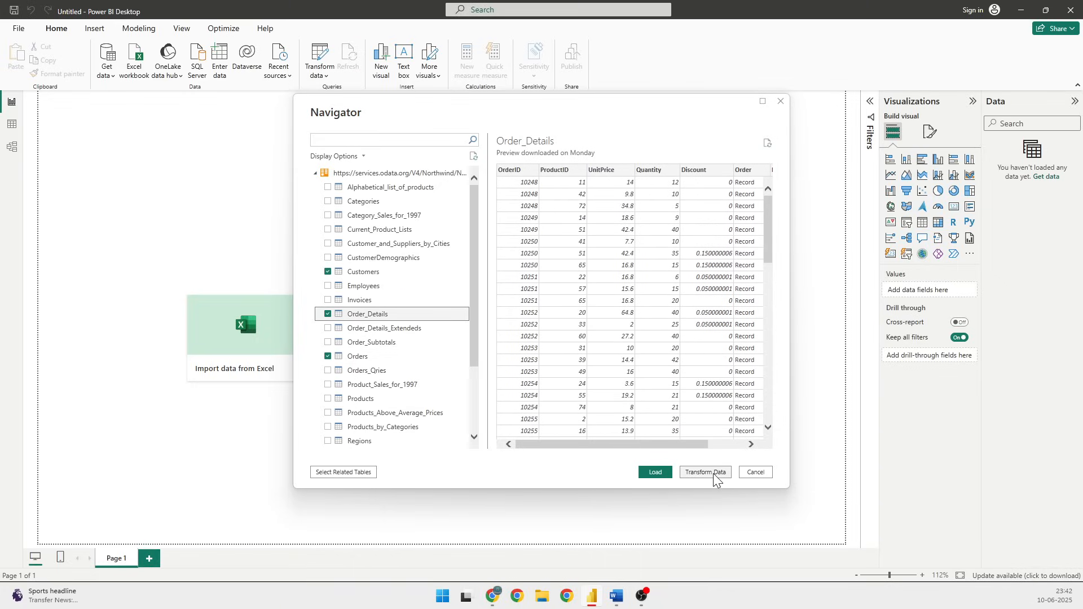
Step: Send the chosen tables to Transform Data and maximise the Power Query Editor
left_click(755, 472)
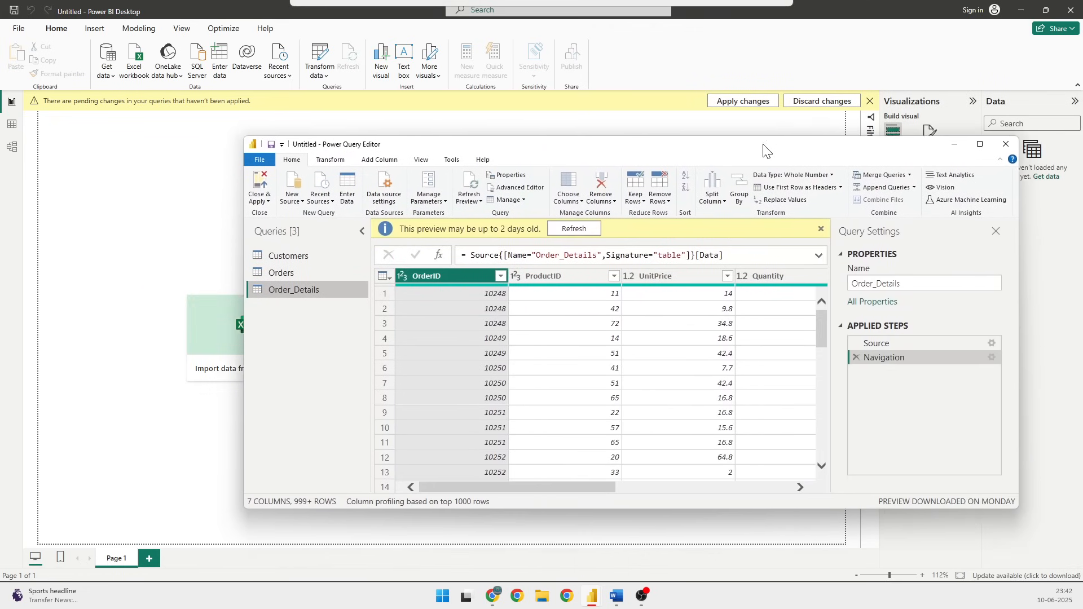
left_click(978, 144)
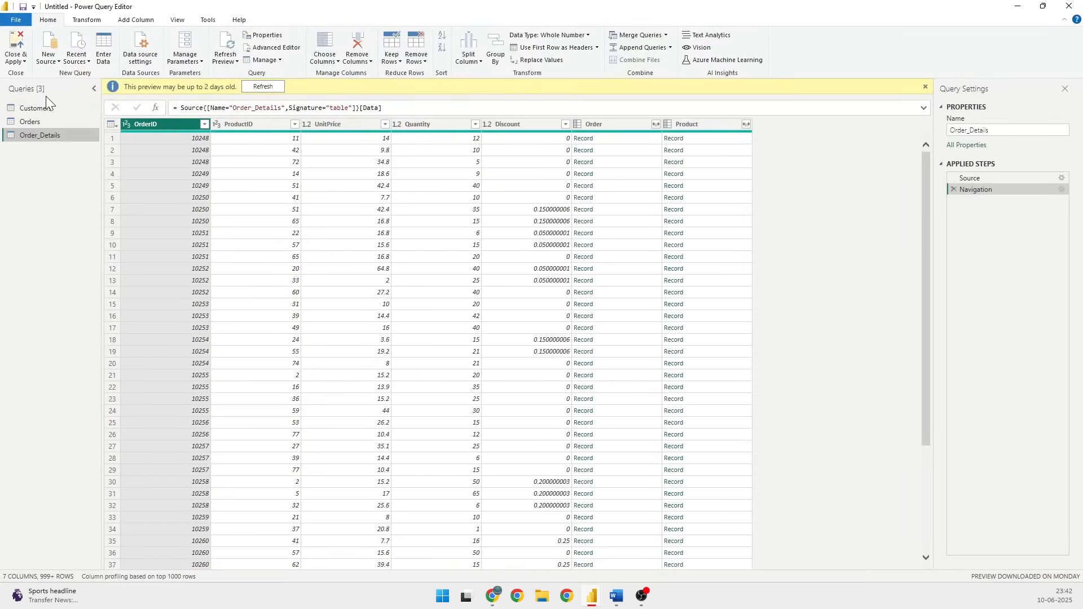
left_click(29, 120)
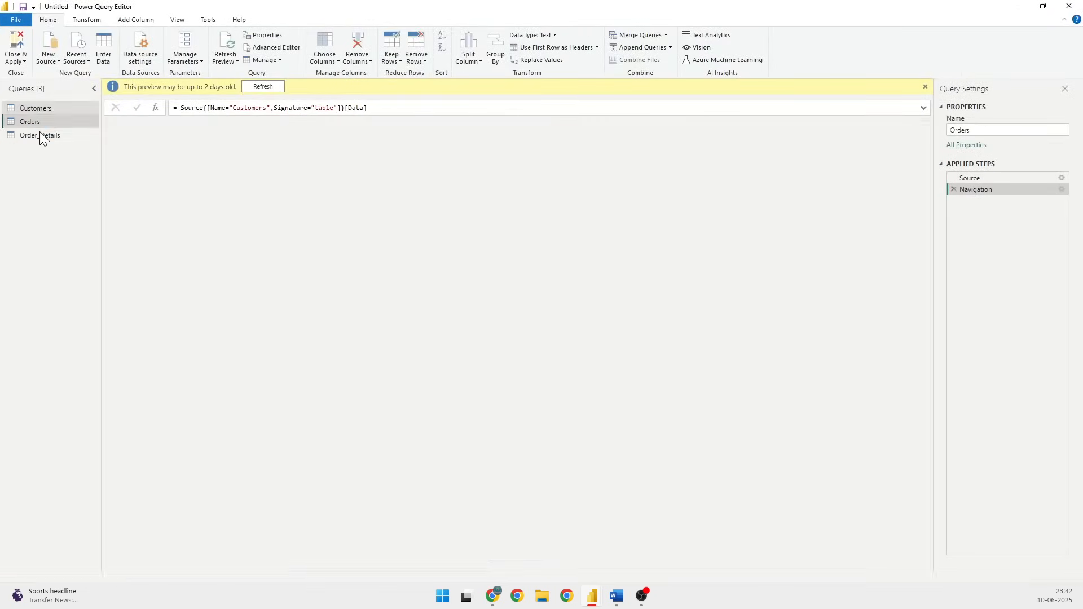
left_click(39, 134)
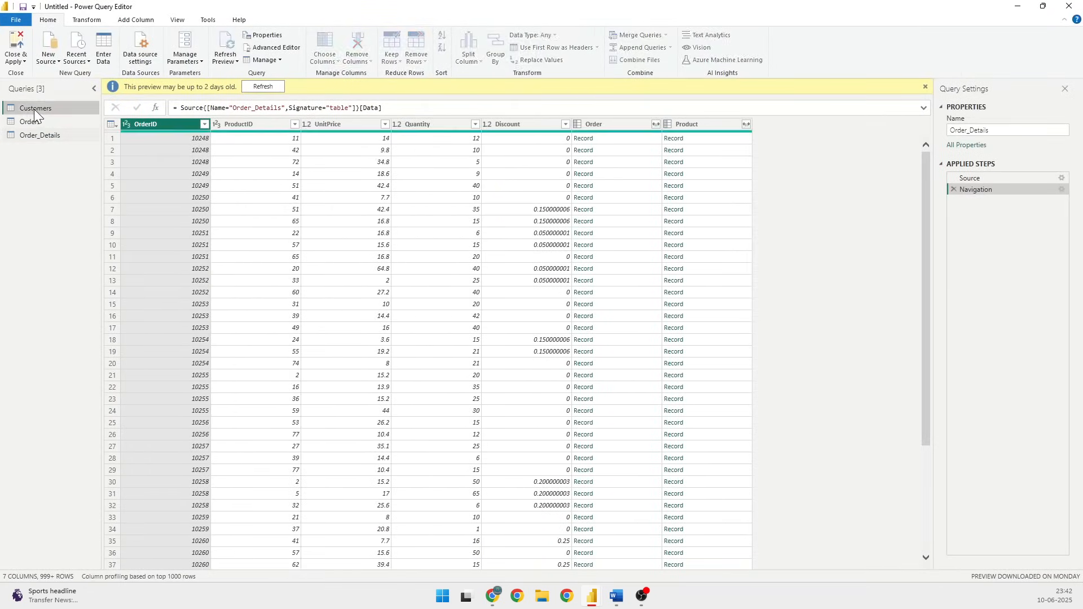
left_click(35, 108)
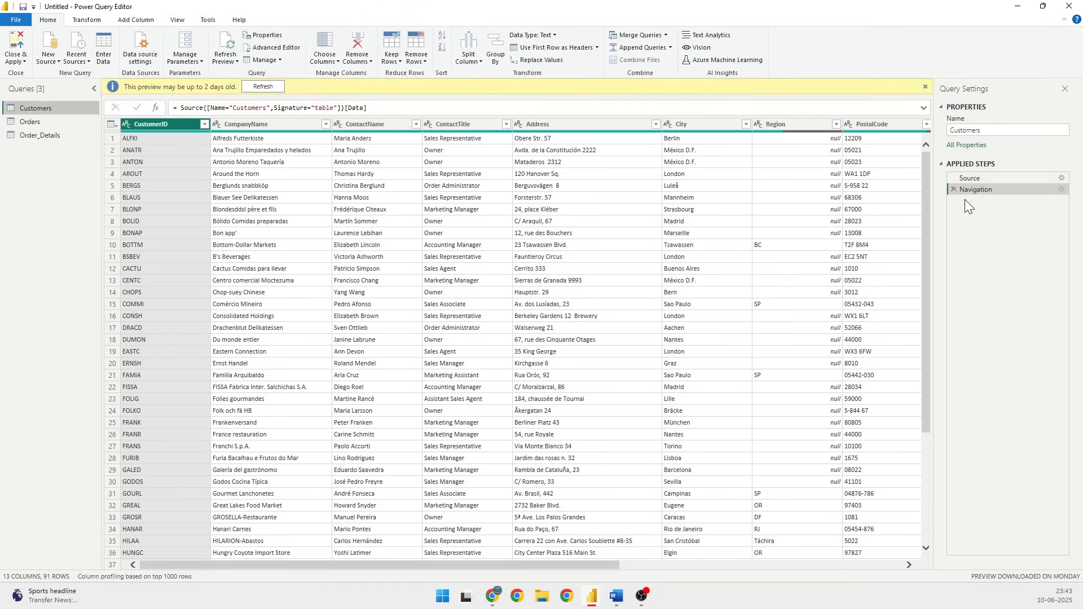
Step: Browse the Customers, Orders and Order_Details query previews in turn
left_click(1006, 129)
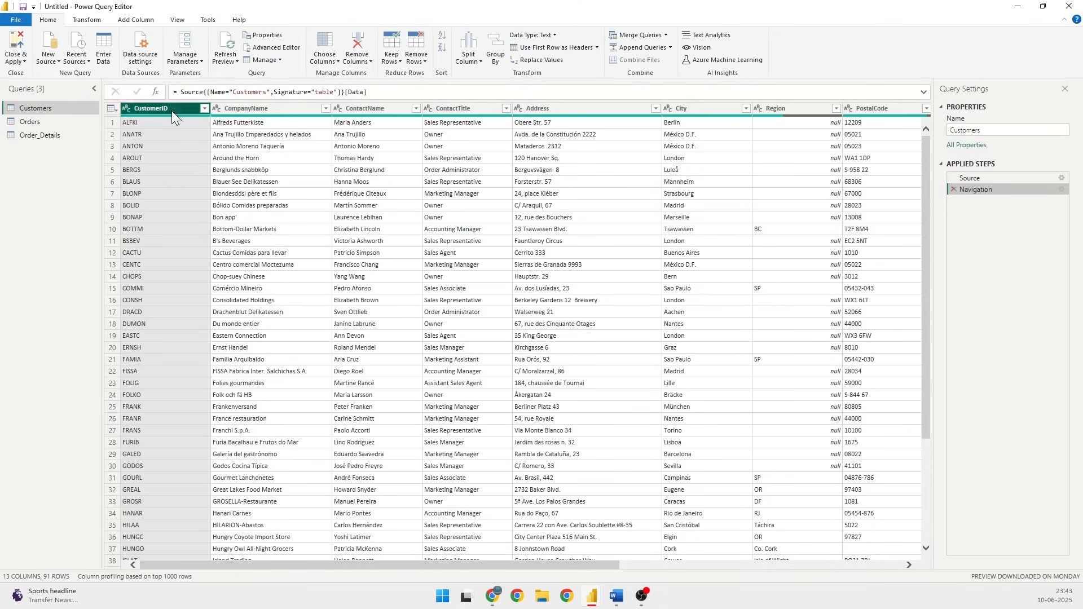
left_click(30, 122)
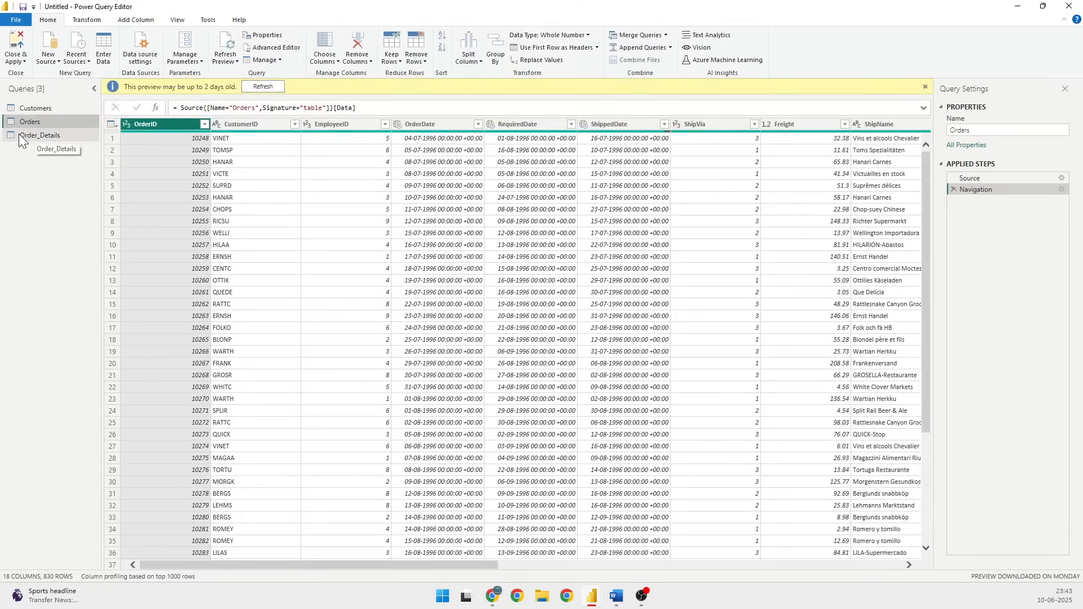
left_click(41, 134)
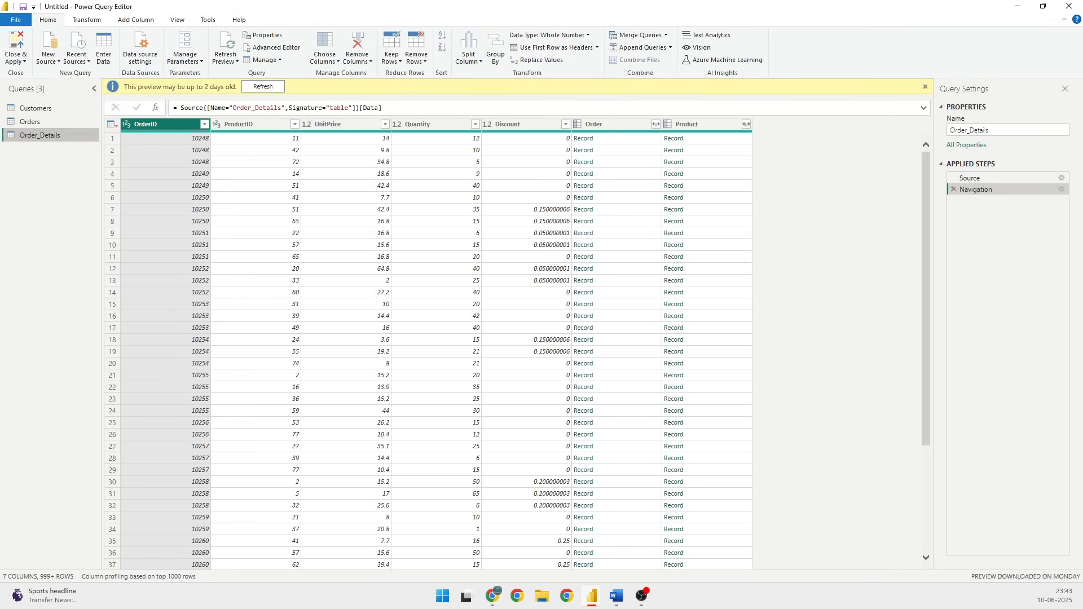
mouse_move(4, 267)
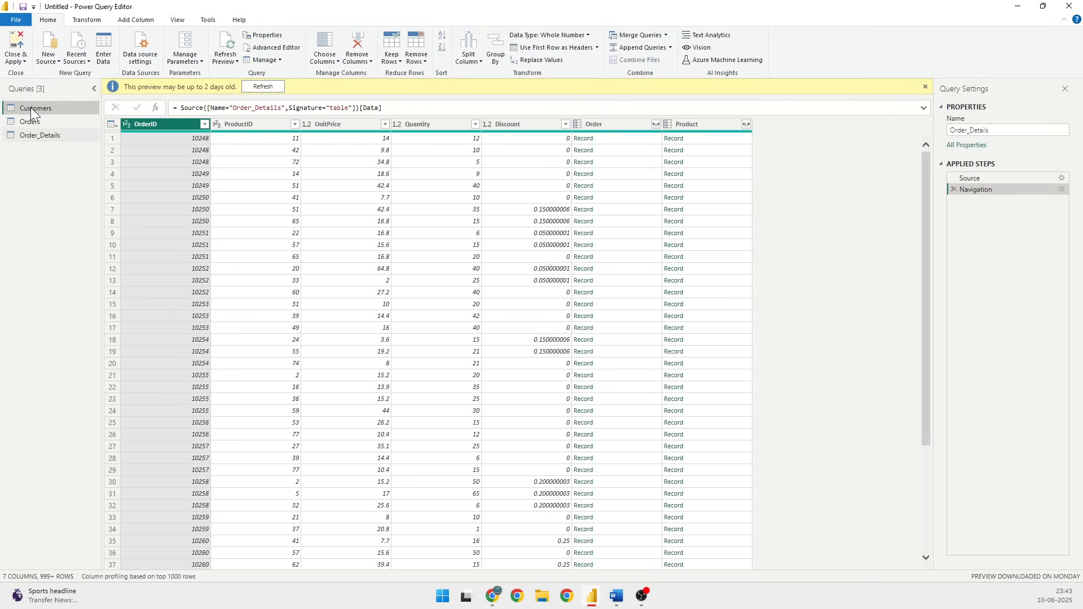
Step: Return to the Customers query to rename its CompanyName column
left_click(36, 108)
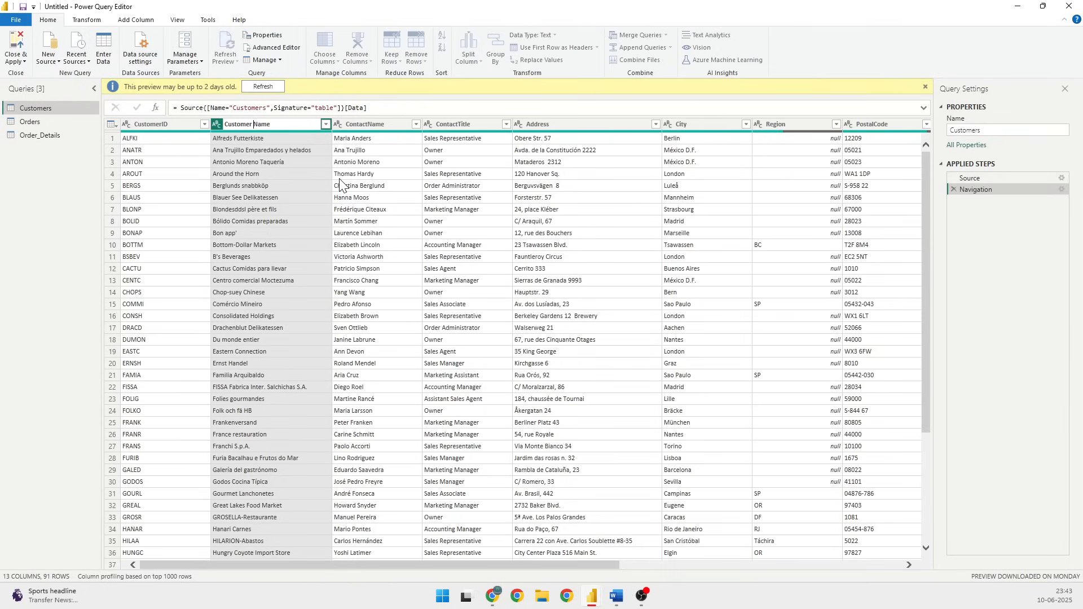
mouse_move(309, 209)
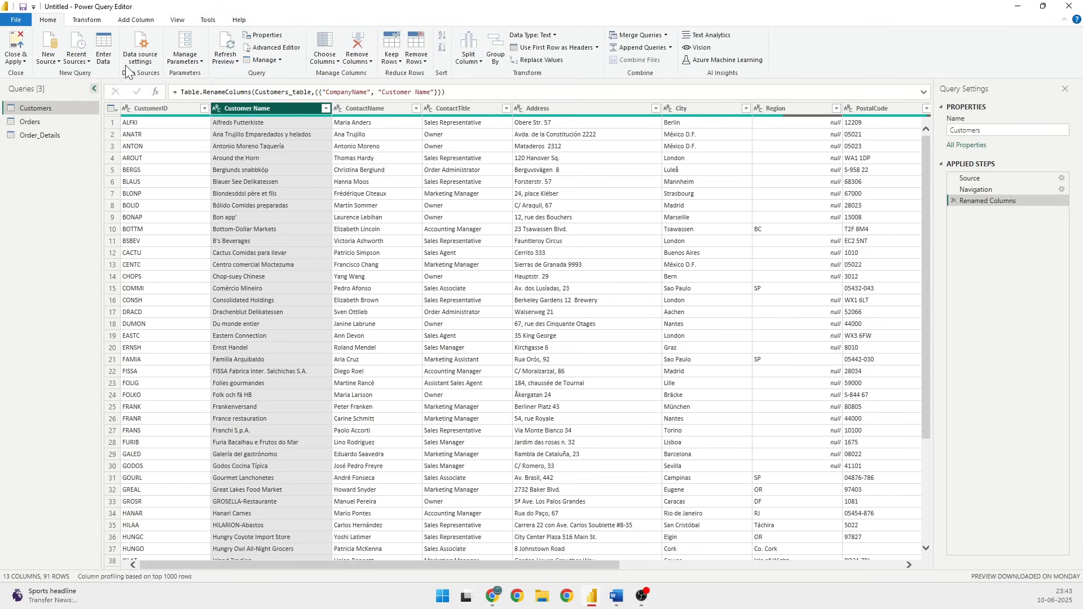
mouse_move(987, 201)
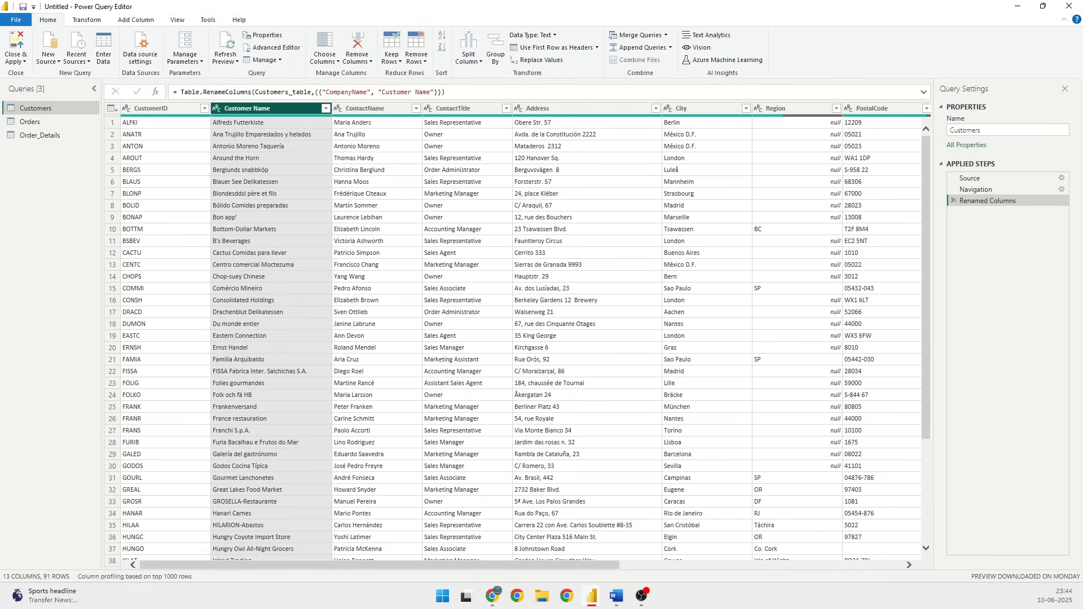
mouse_move(473, 222)
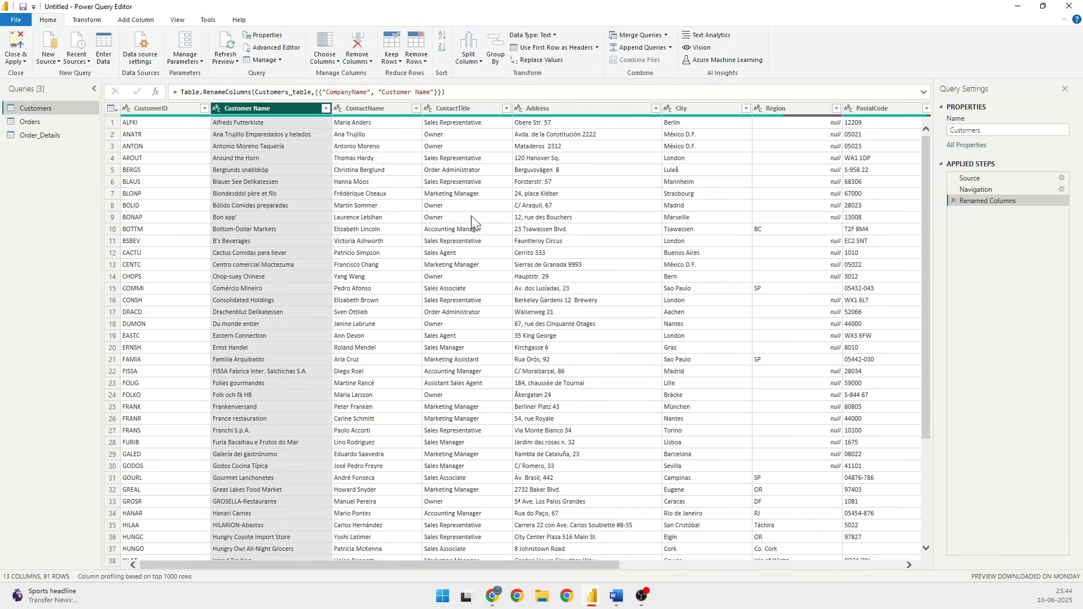
mouse_move(466, 576)
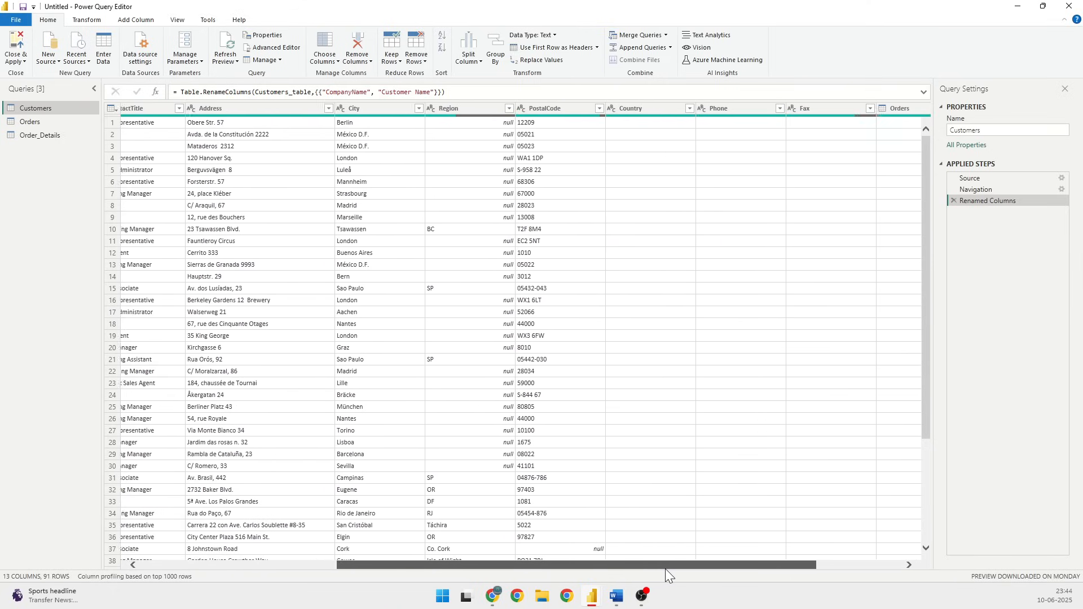
Step: Filter the Country column of Customers to Germany only
scroll("right", 3)
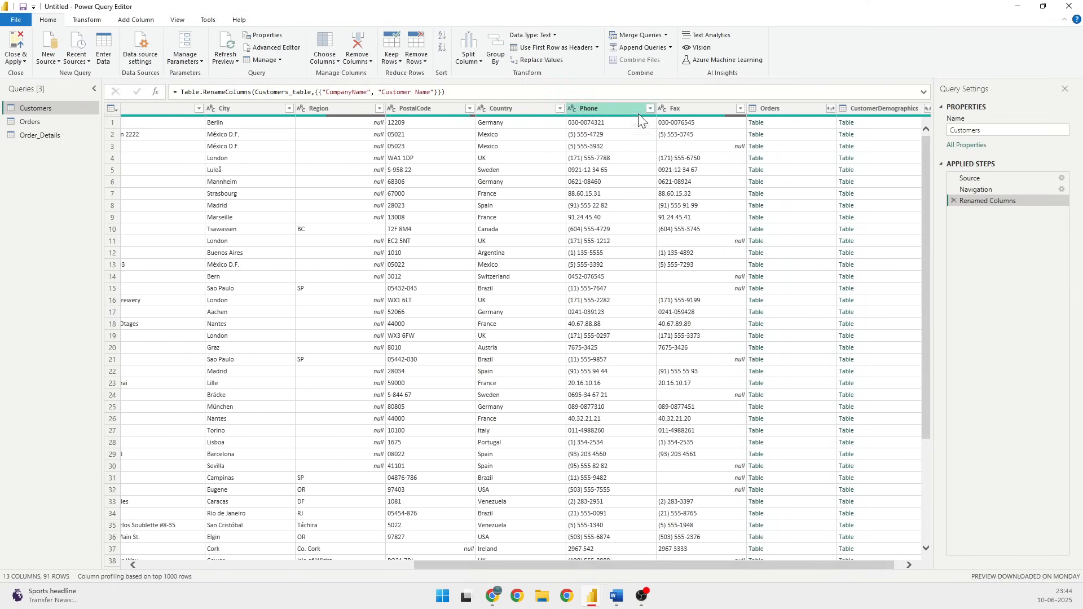
left_click(558, 109)
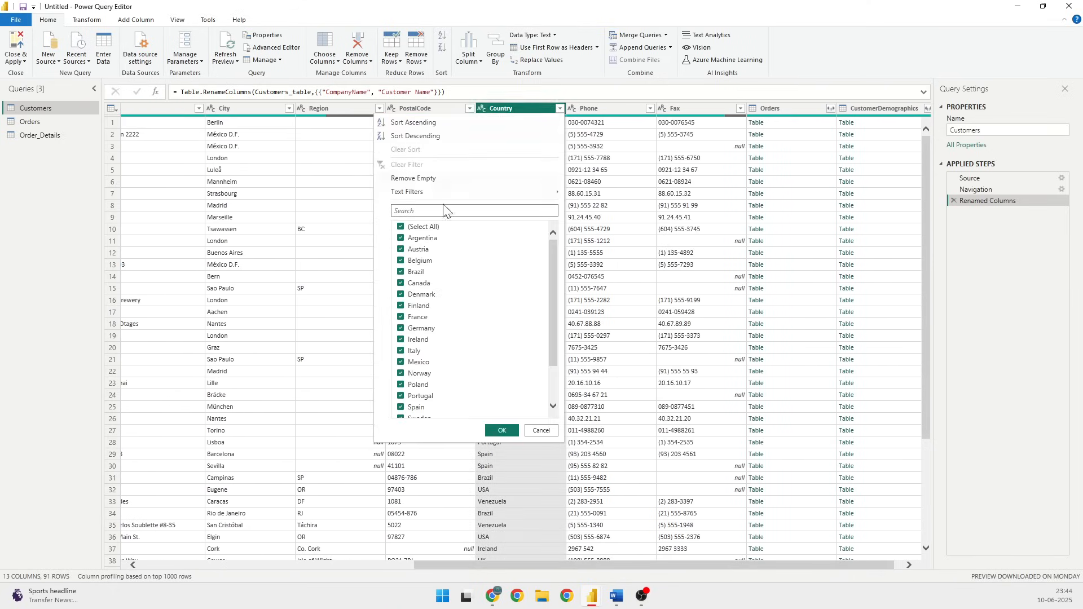
mouse_move(426, 146)
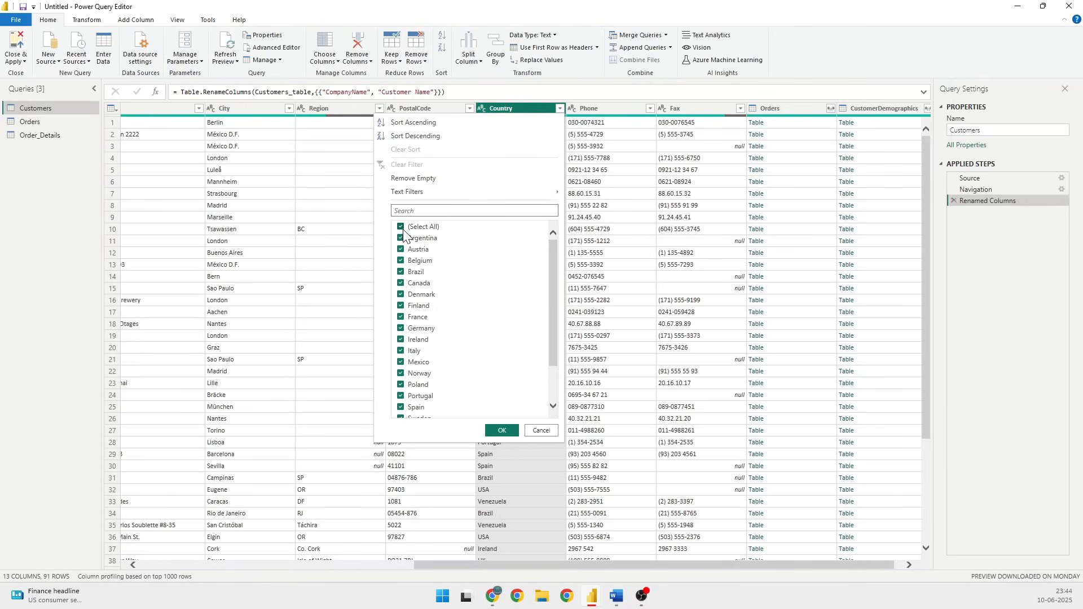
left_click(401, 227)
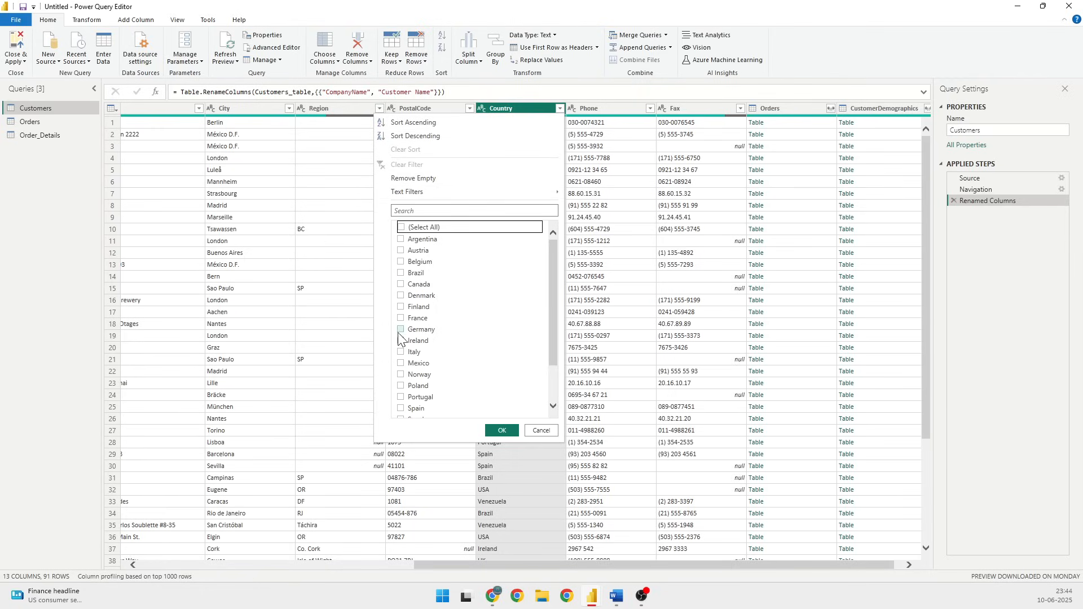
left_click(501, 430)
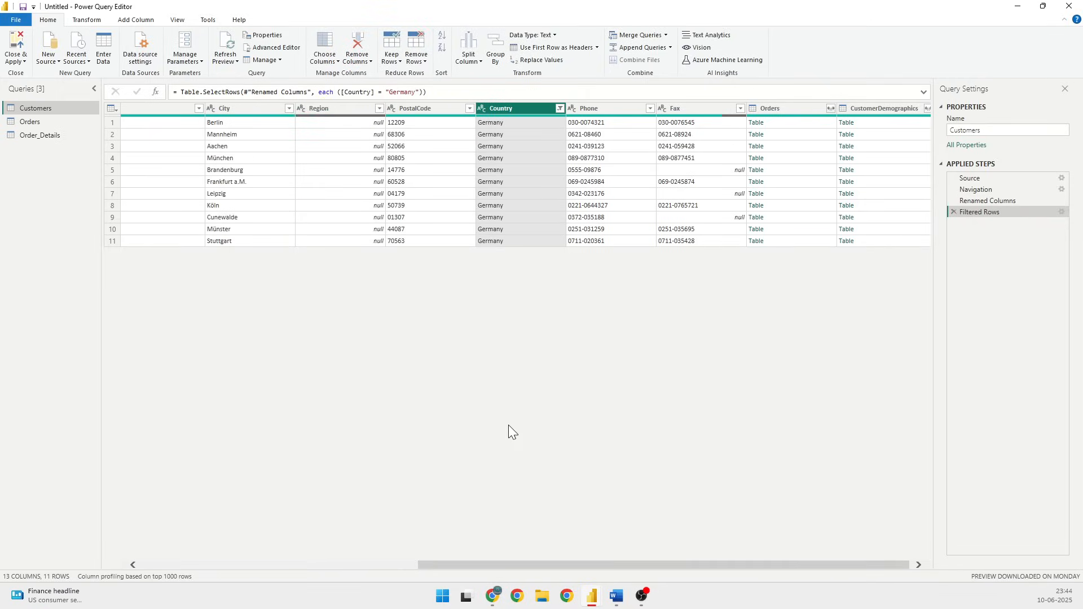
mouse_move(468, 460)
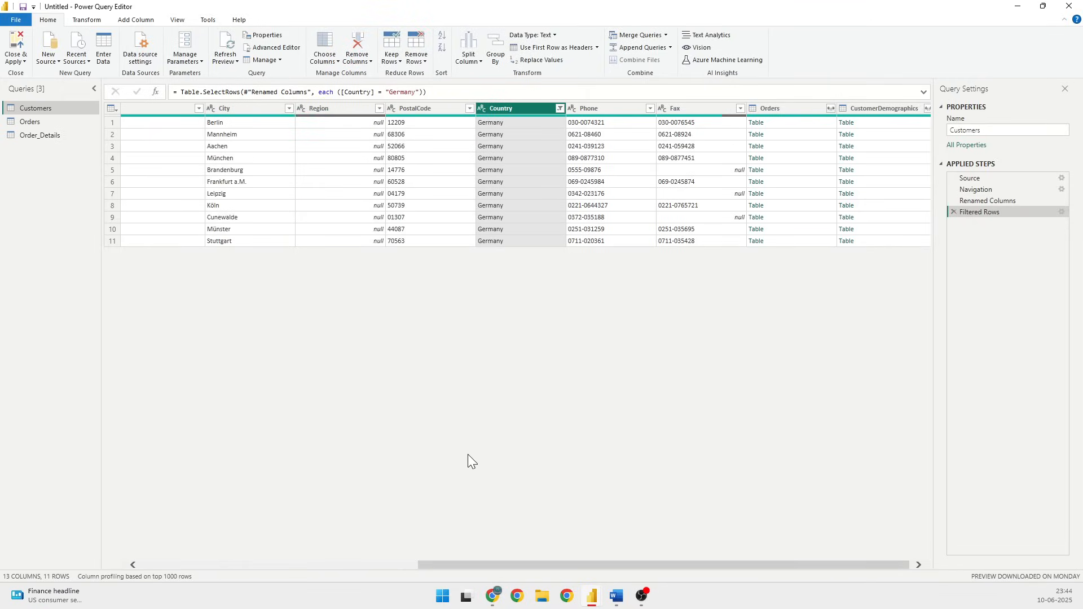
mouse_move(1008, 216)
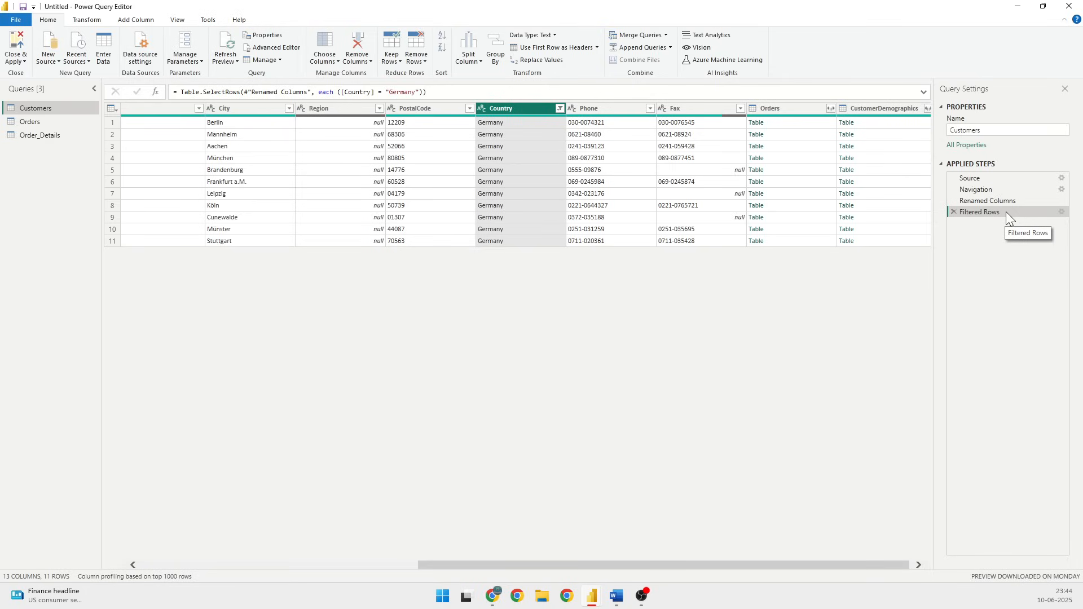
mouse_move(614, 493)
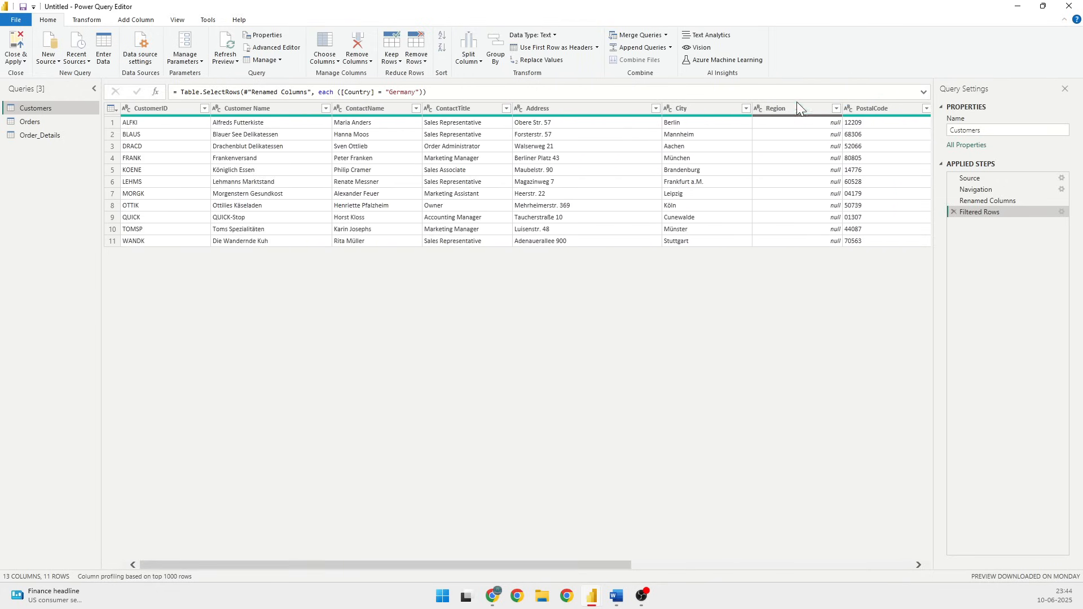
mouse_move(807, 282)
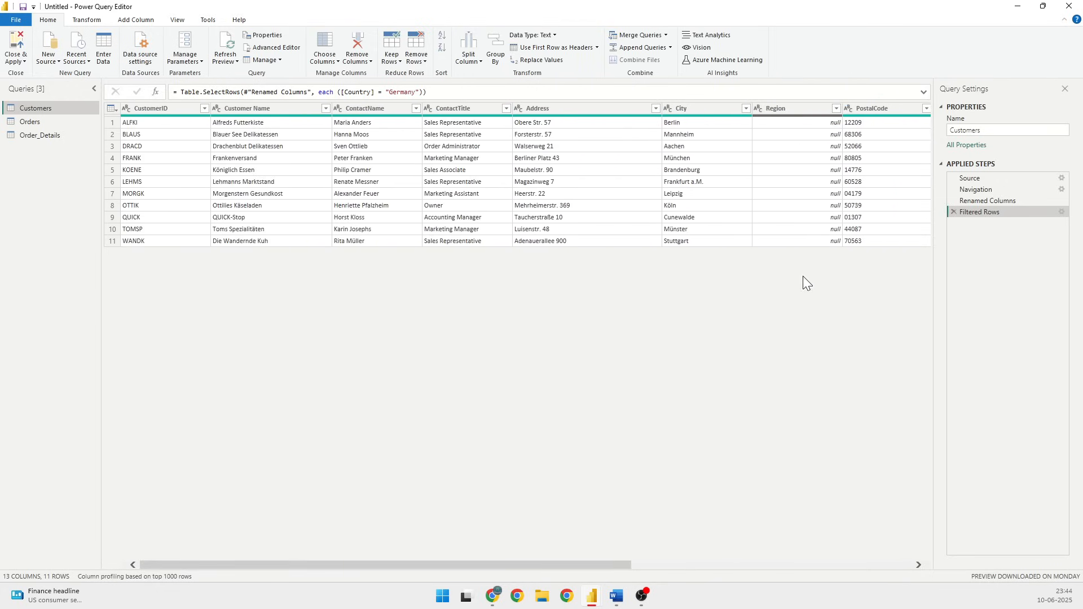
Step: Remove the Region column from Customers and move on to the Orders query
right_click(787, 108)
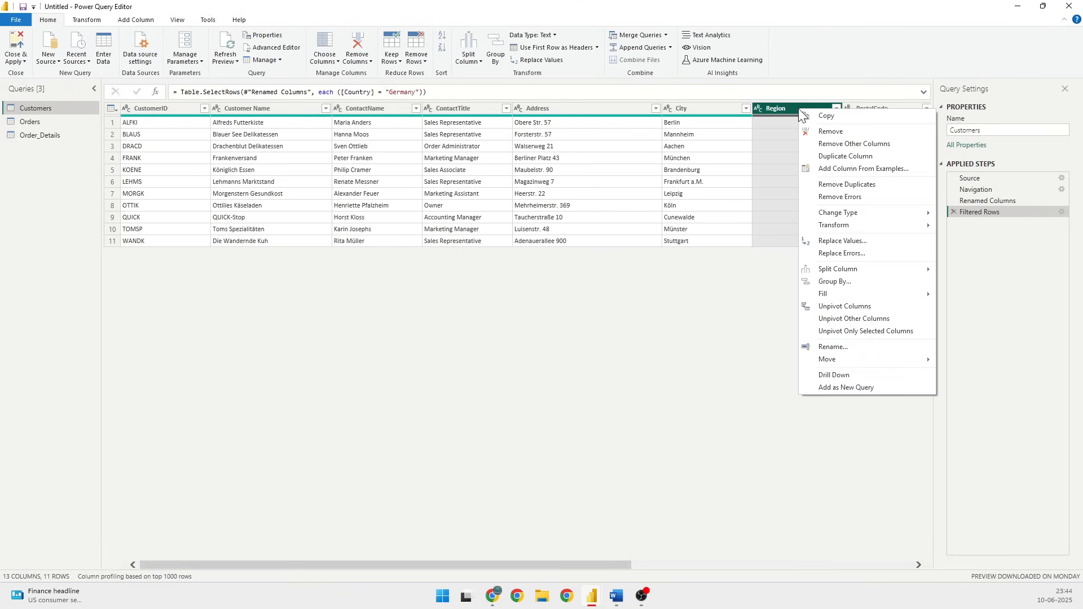
mouse_move(839, 137)
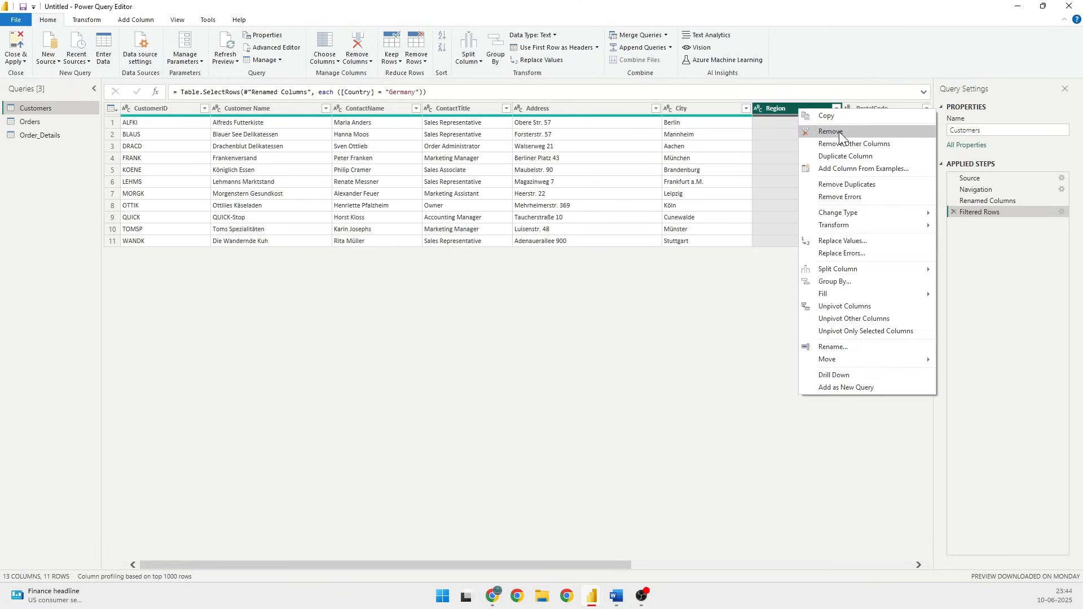
left_click(829, 131)
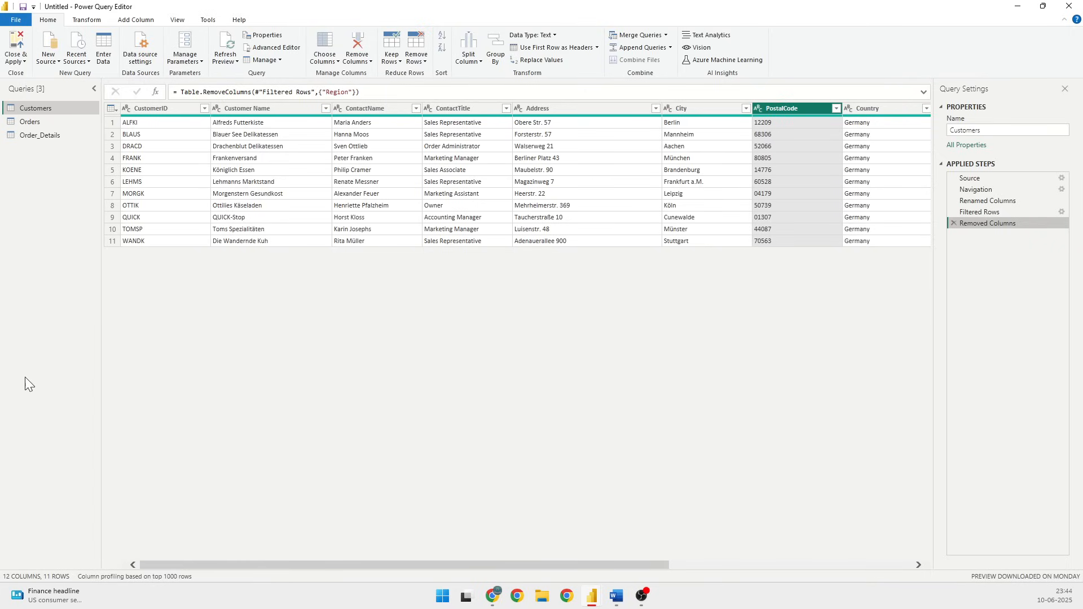
mouse_move(206, 108)
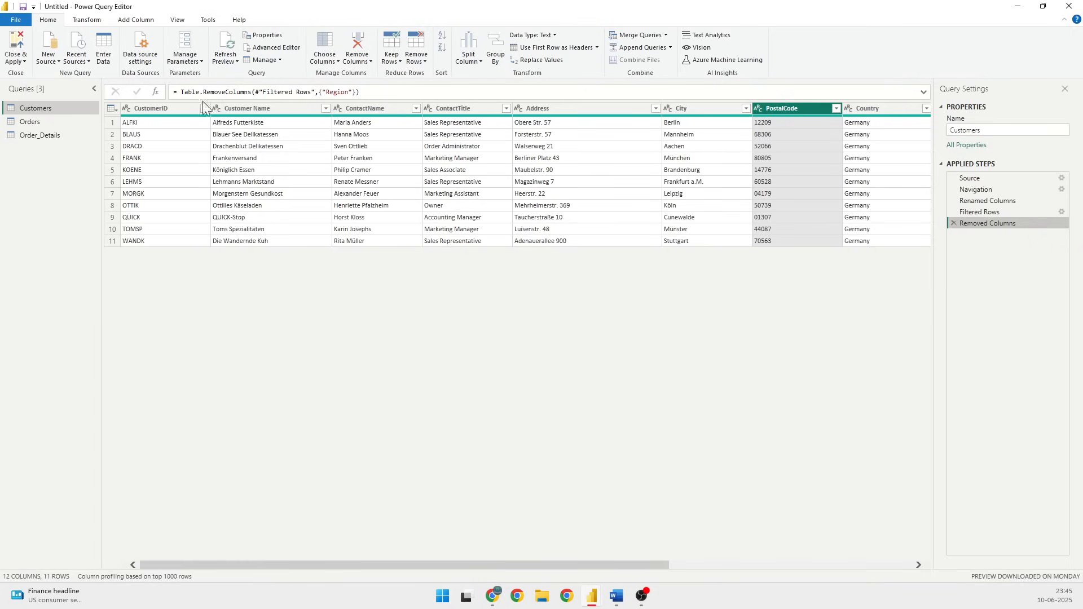
mouse_move(31, 122)
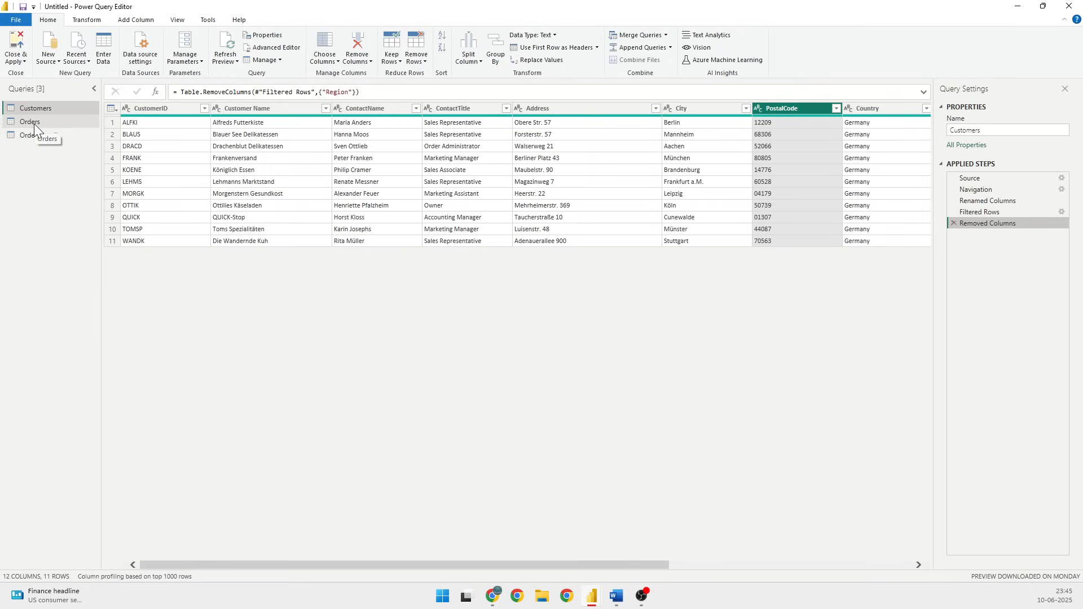
left_click(30, 122)
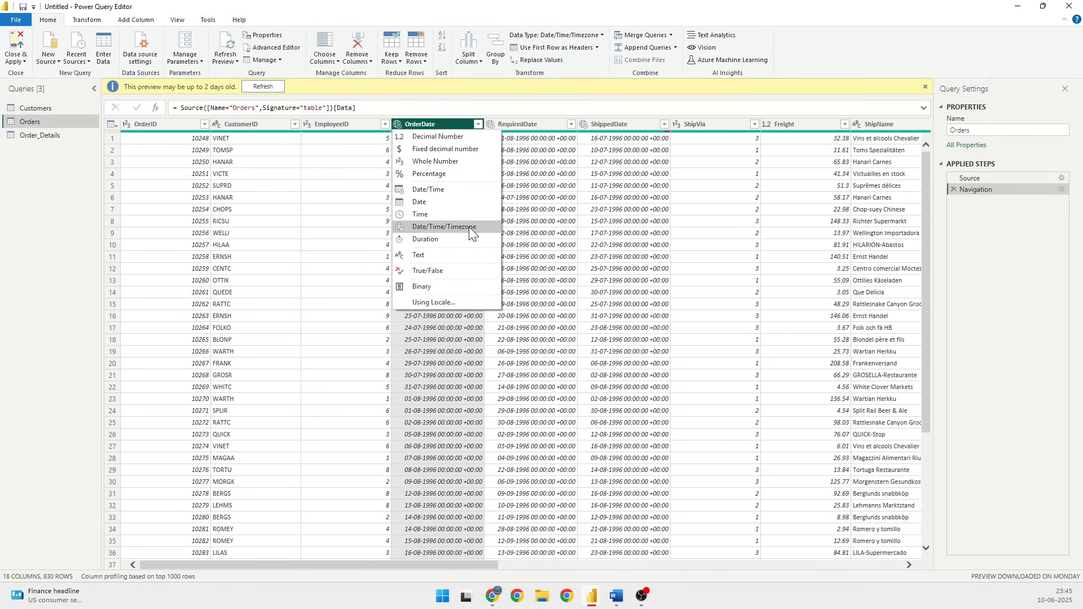
Step: Change OrderDate, ShippedDate and RequiredDate to the Date type, replacing the current step
left_click(419, 202)
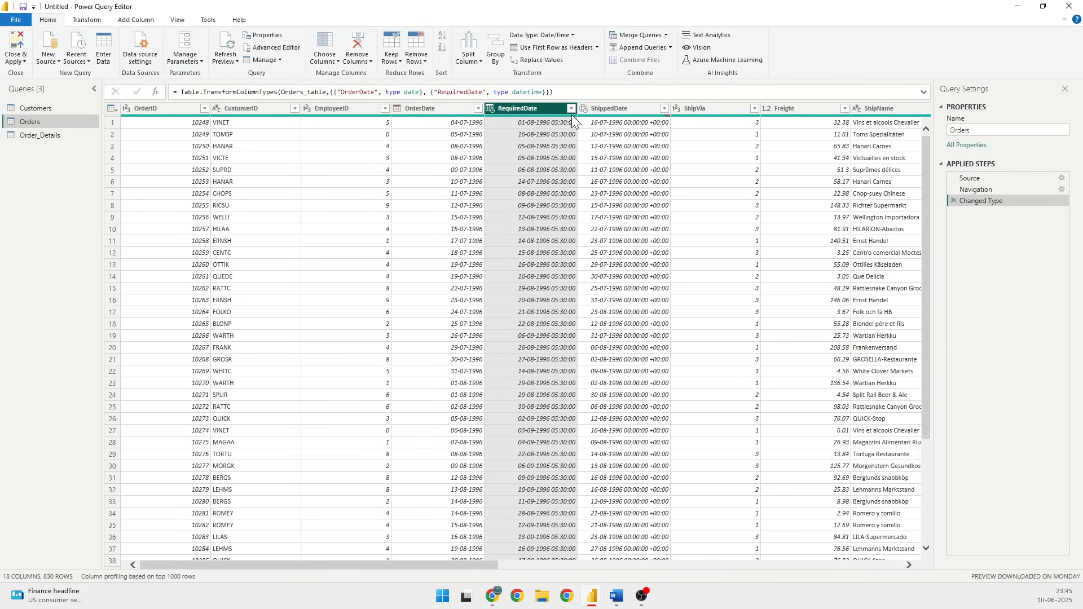
left_click(585, 109)
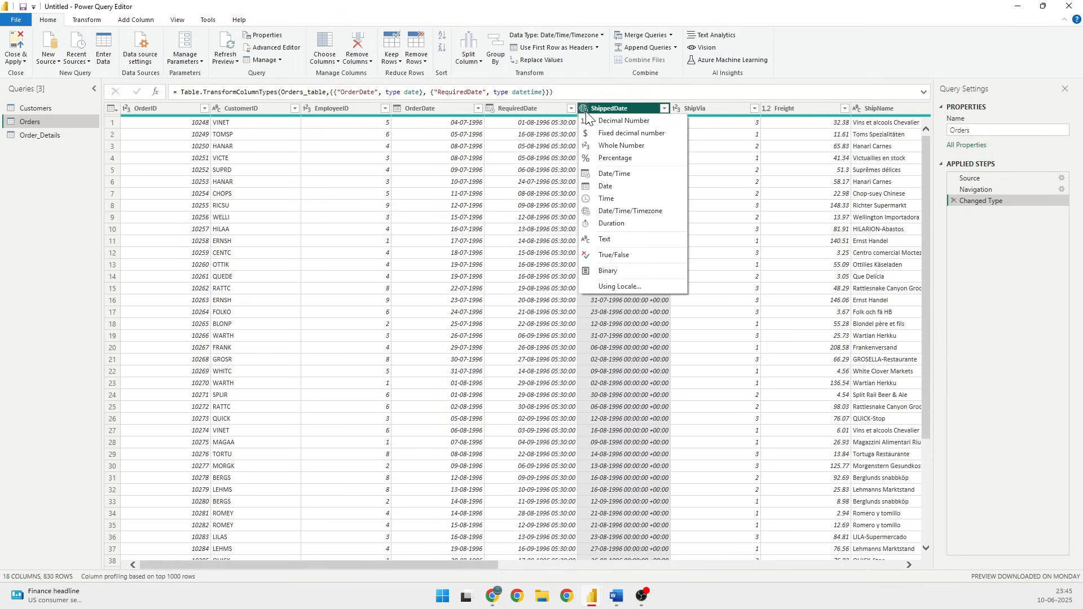
mouse_move(605, 186)
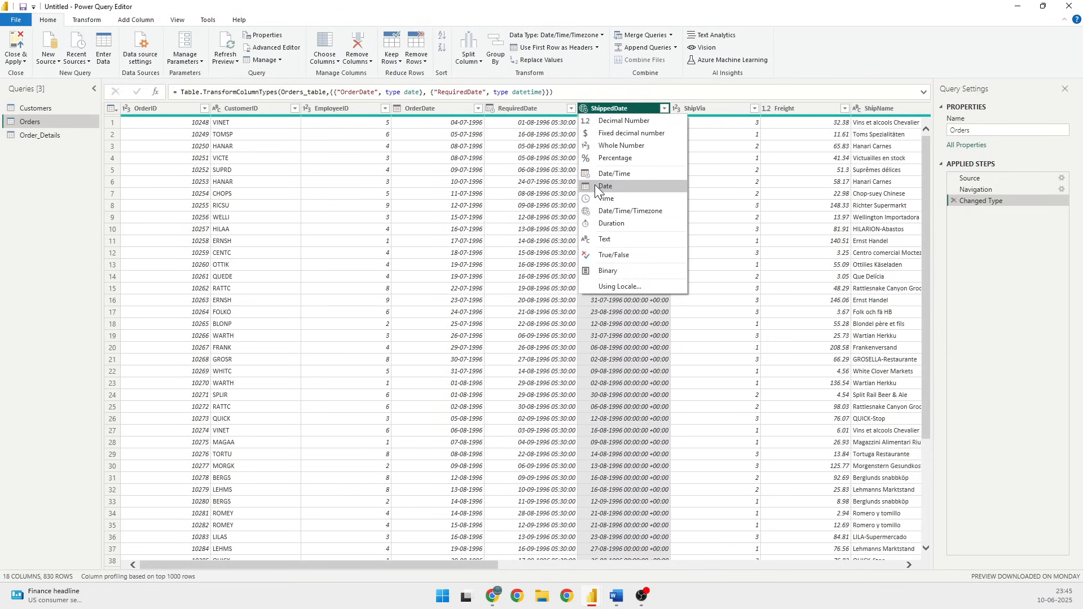
left_click(604, 186)
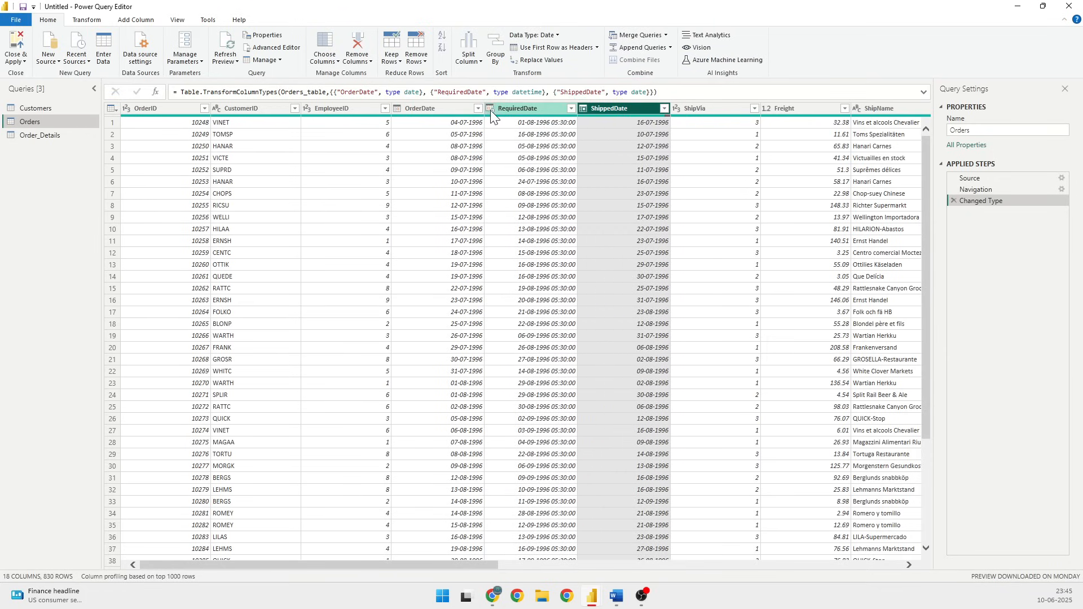
left_click(490, 108)
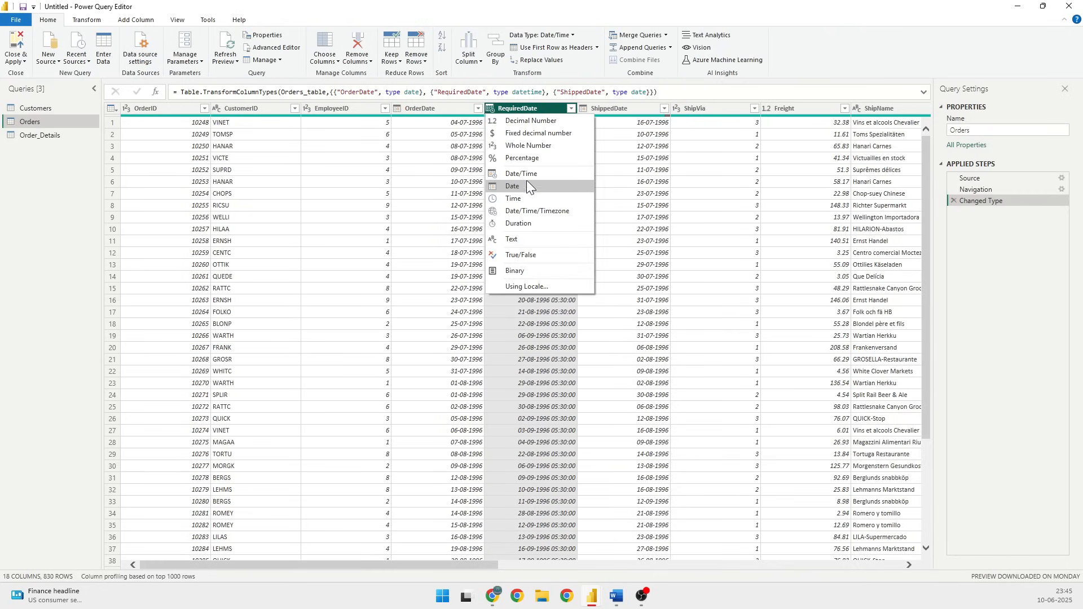
left_click(513, 186)
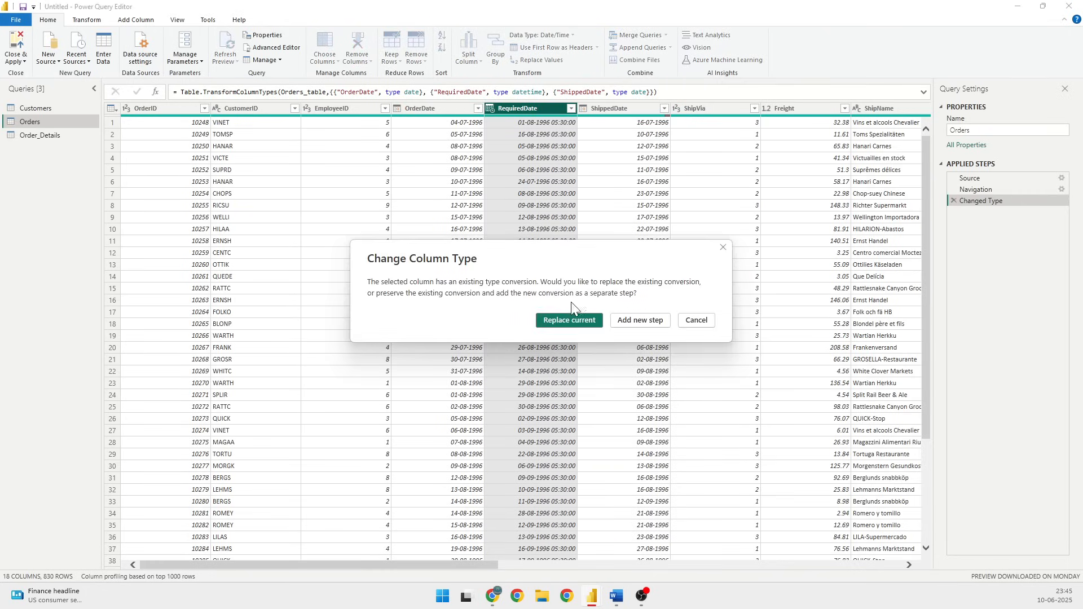
left_click(569, 319)
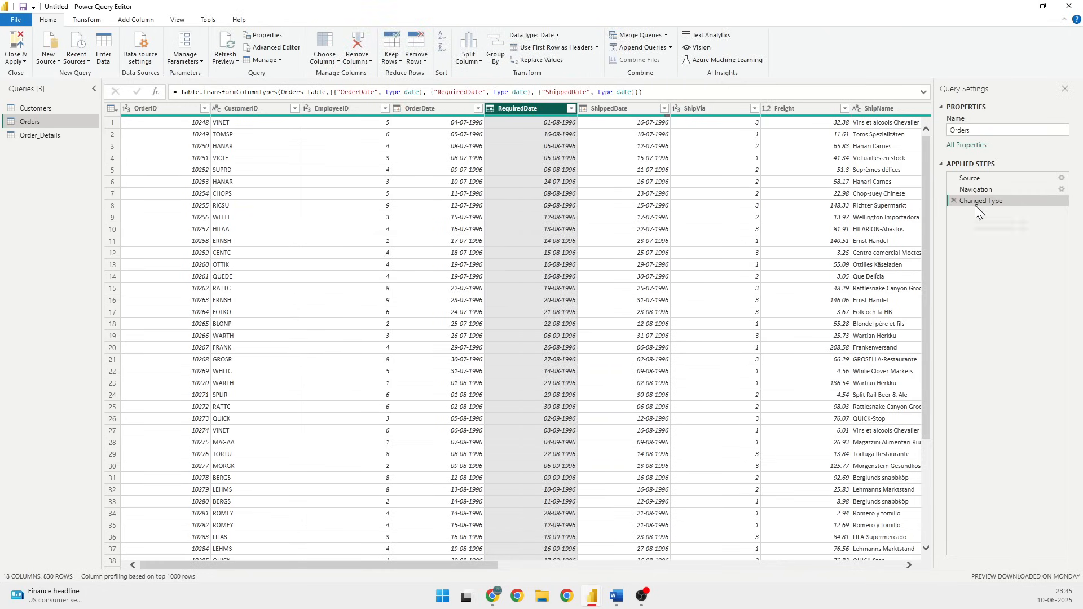
mouse_move(980, 201)
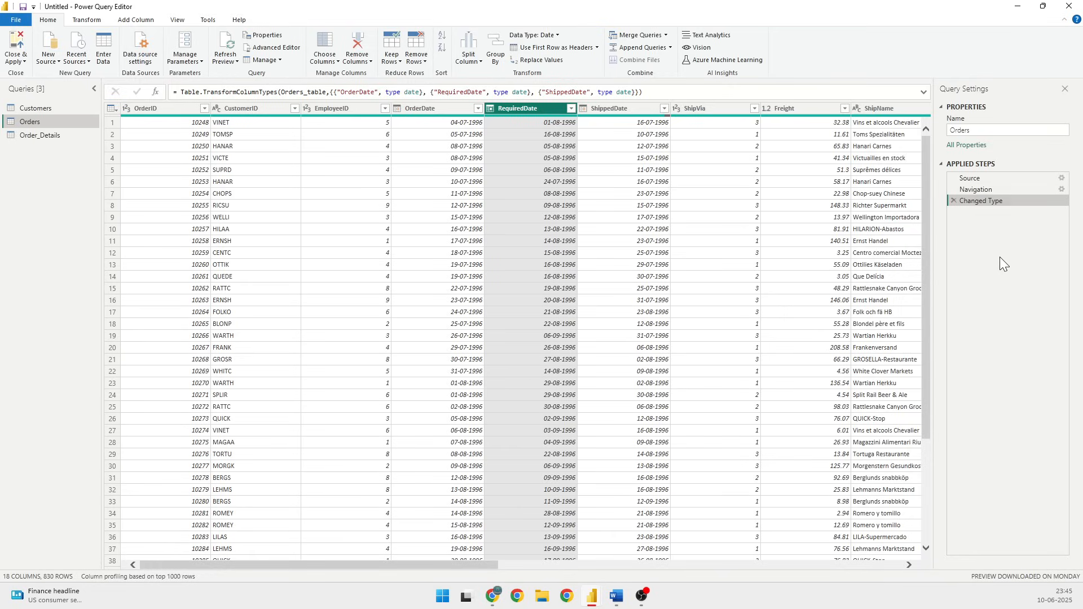
mouse_move(626, 68)
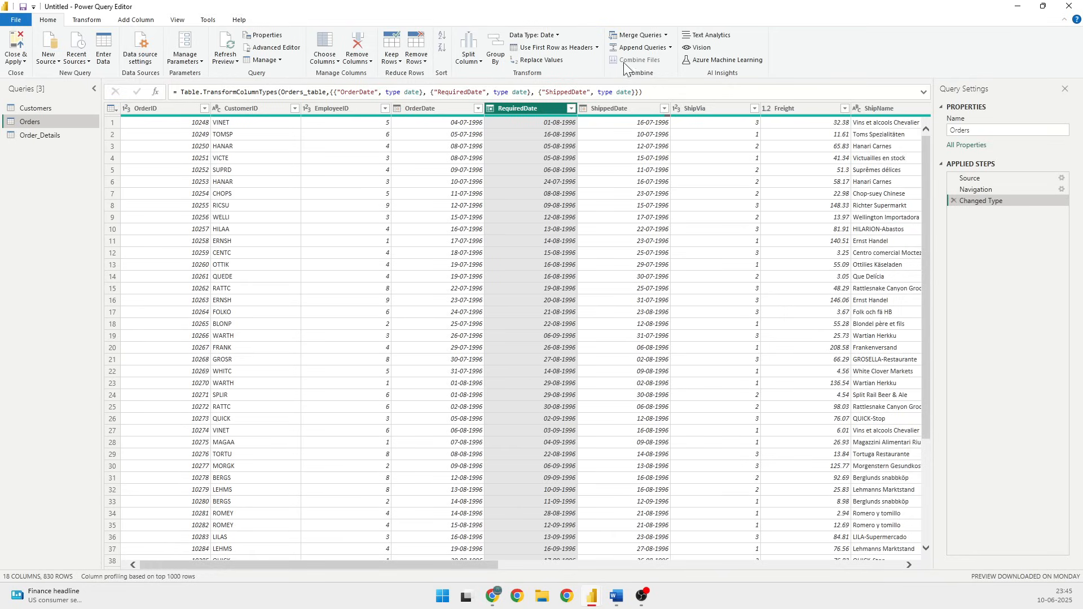
mouse_move(1075, 185)
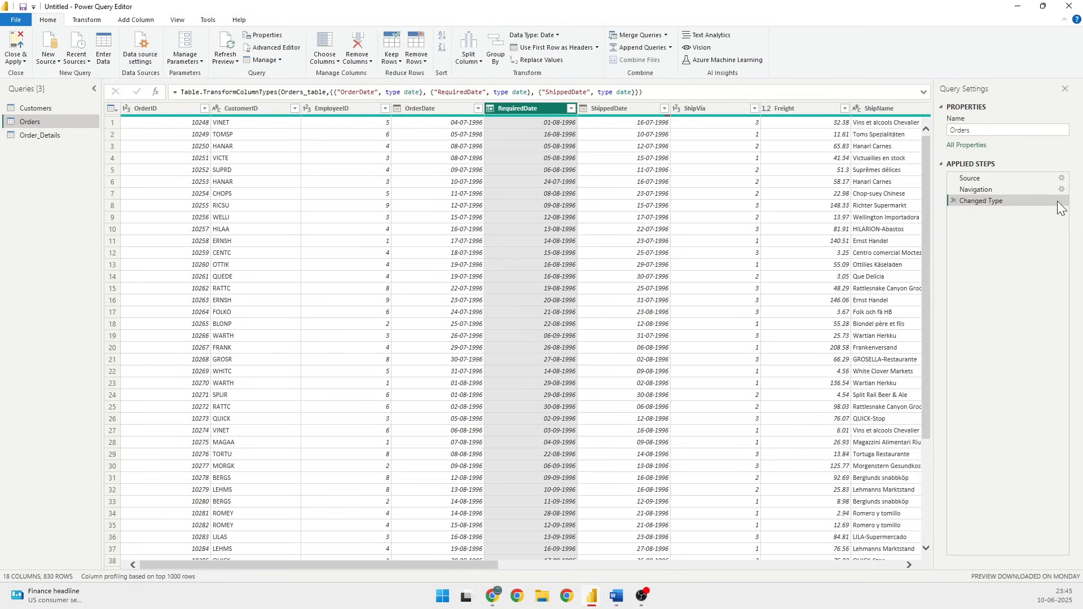
mouse_move(699, 90)
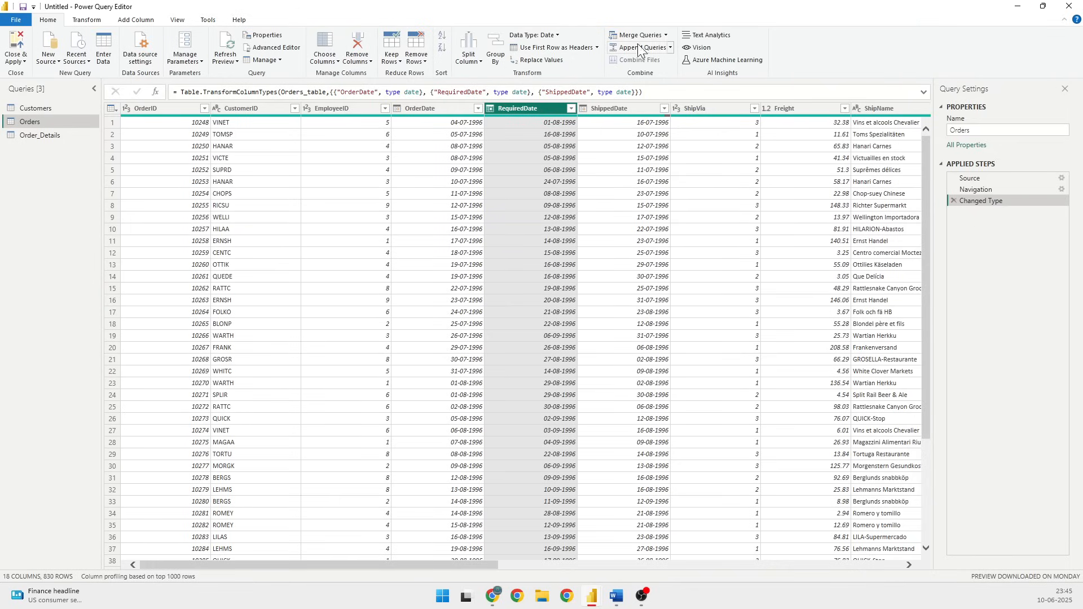
mouse_move(657, 81)
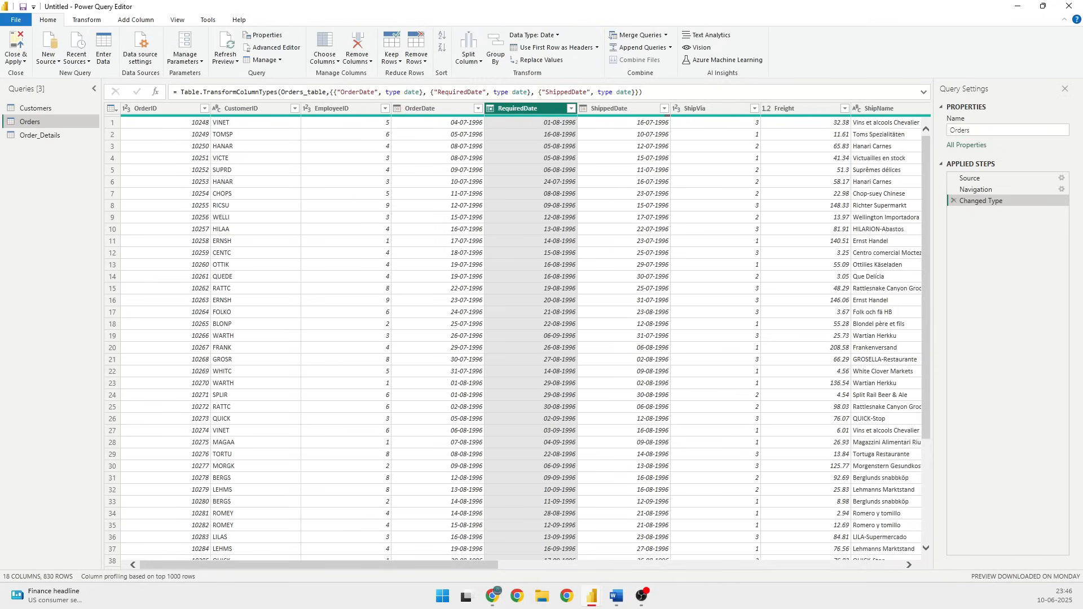
mouse_move(339, 111)
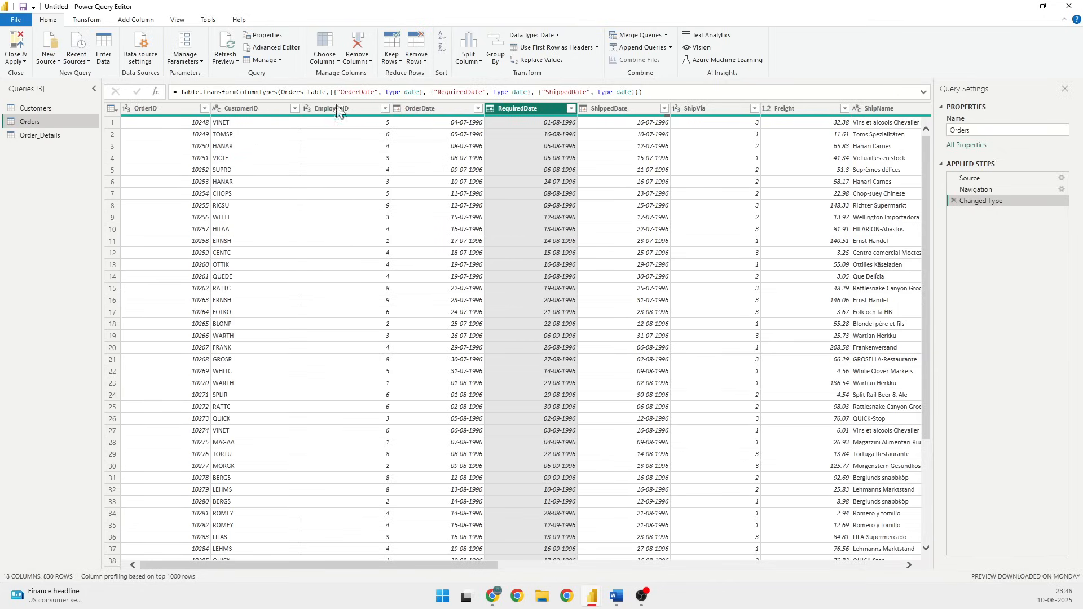
left_click(39, 135)
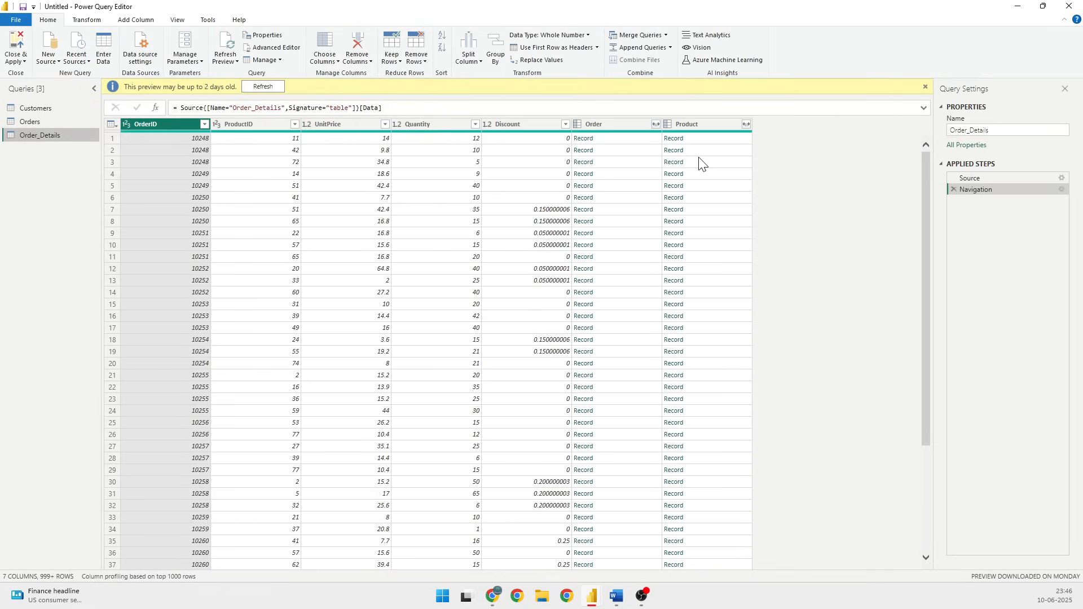
mouse_move(124, 74)
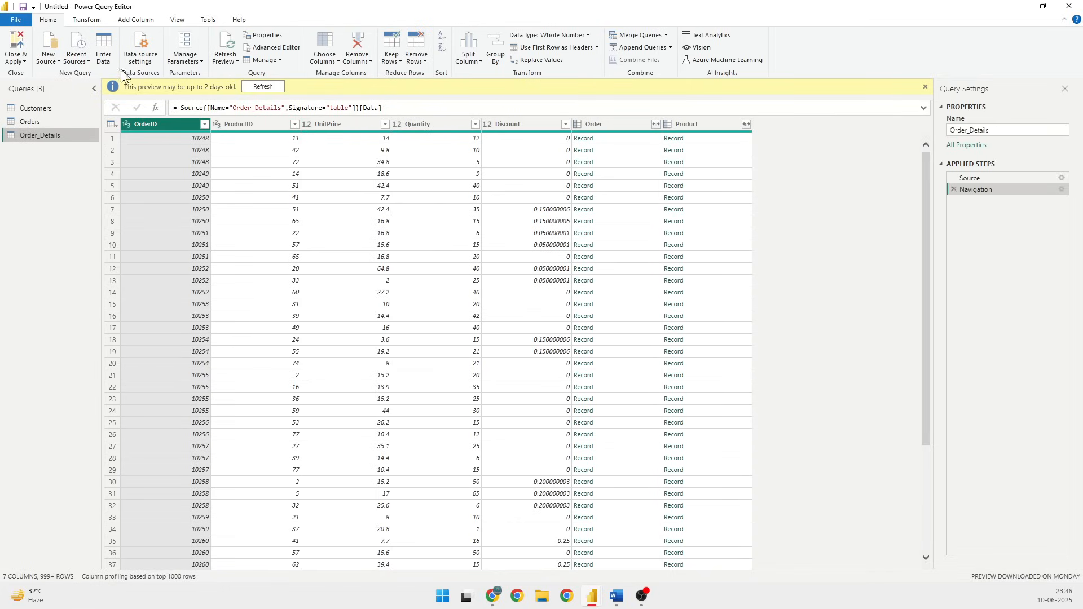
Step: Add a custom column TotalAmount with formula [UnitPrice]*[Quantity] to Order_Details
left_click(135, 19)
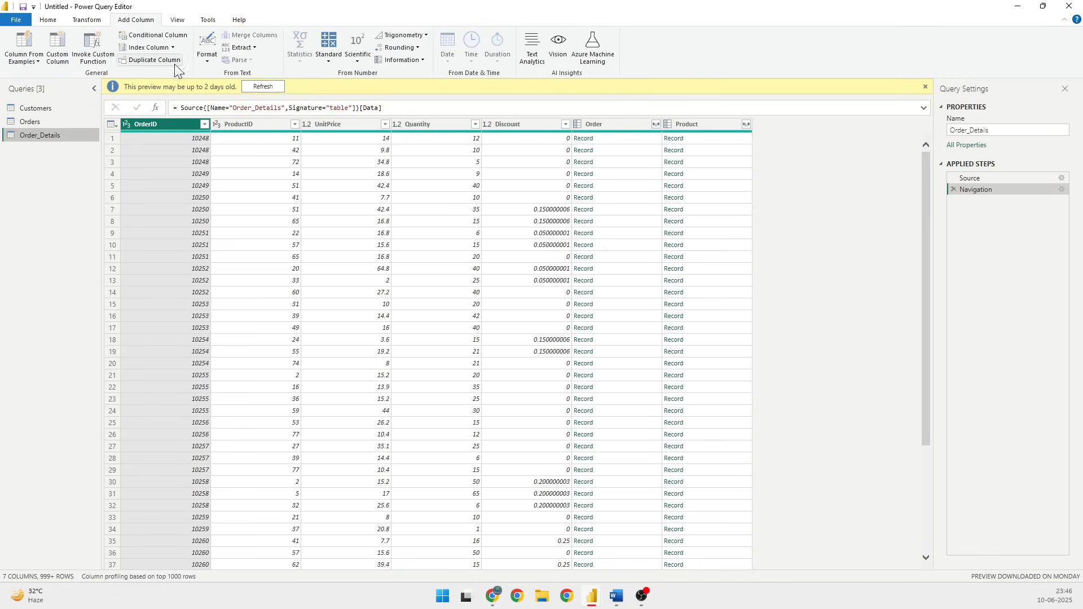
mouse_move(57, 46)
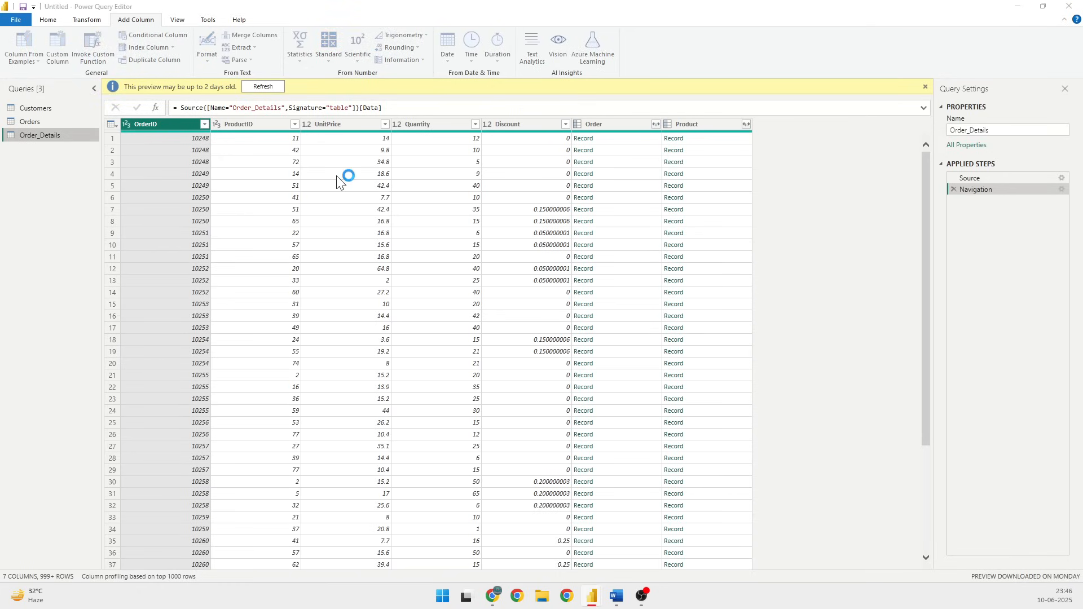
left_click(57, 48)
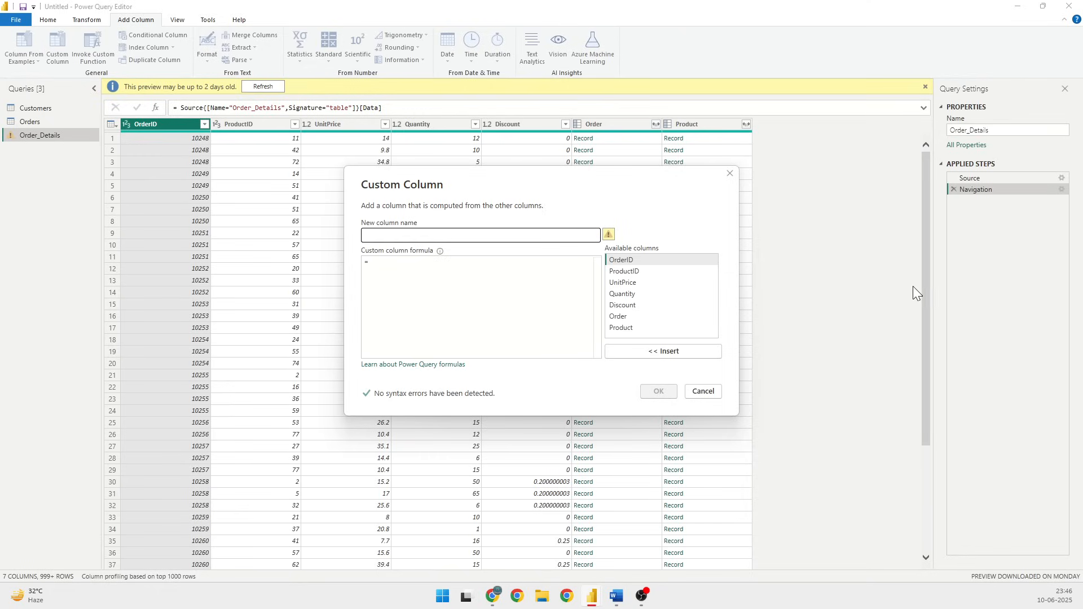
left_click(479, 235)
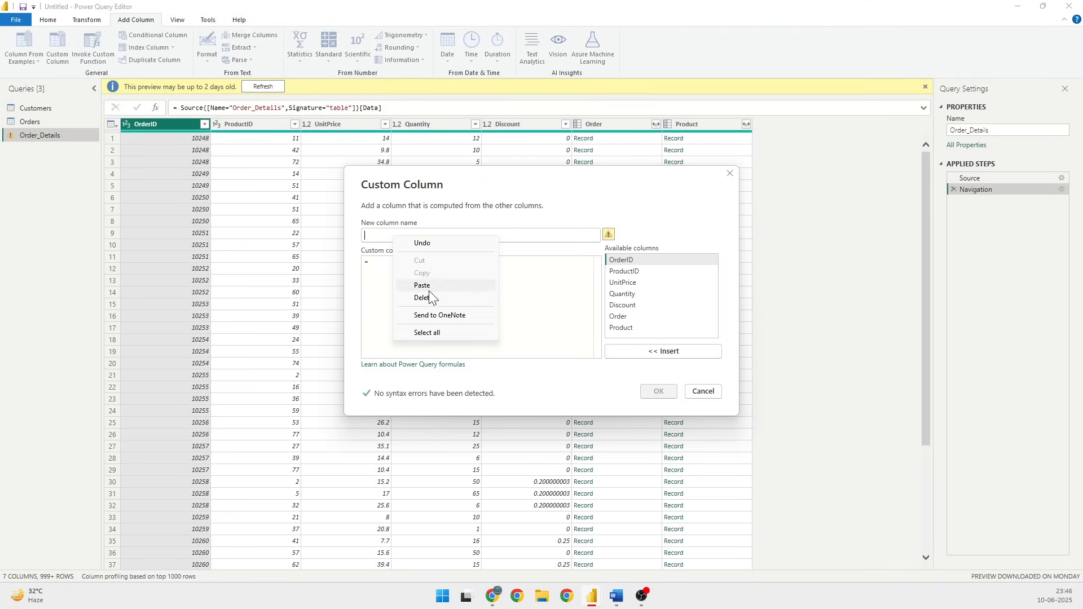
type("TotalAmount")
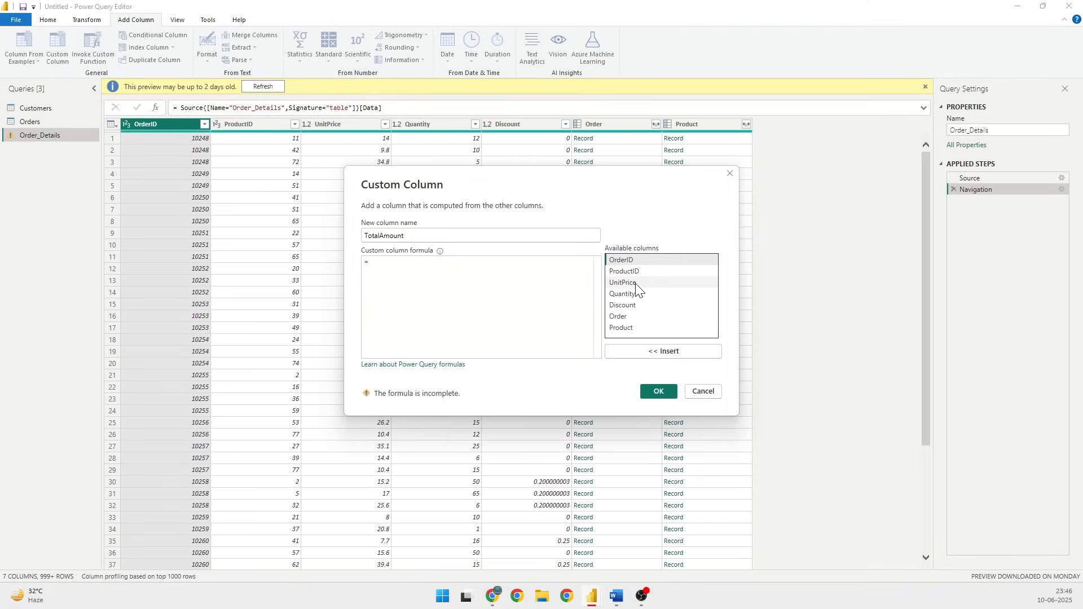
double_click(622, 282)
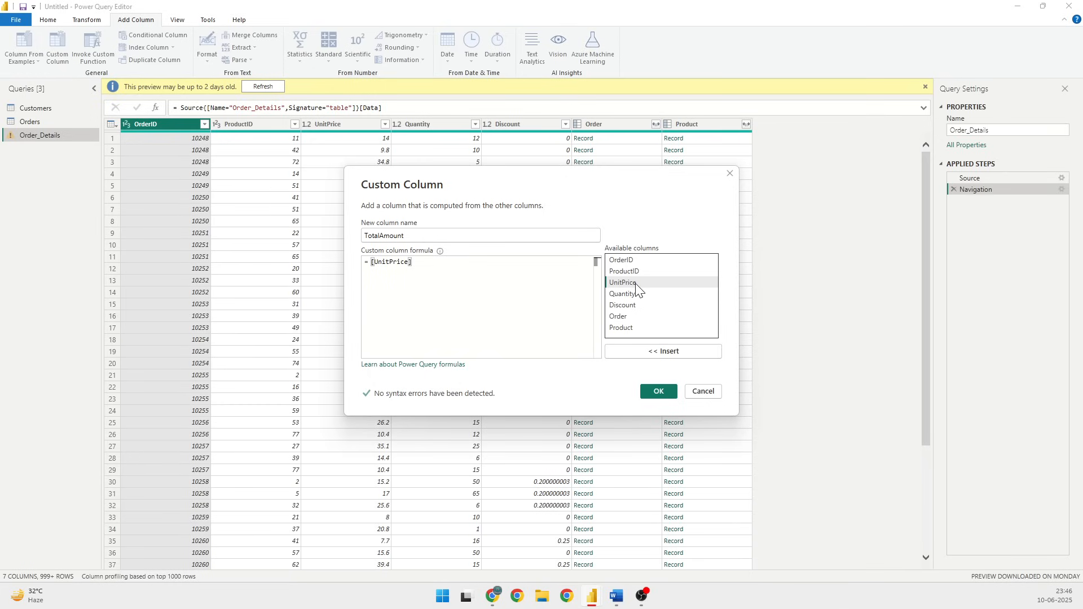
type("*")
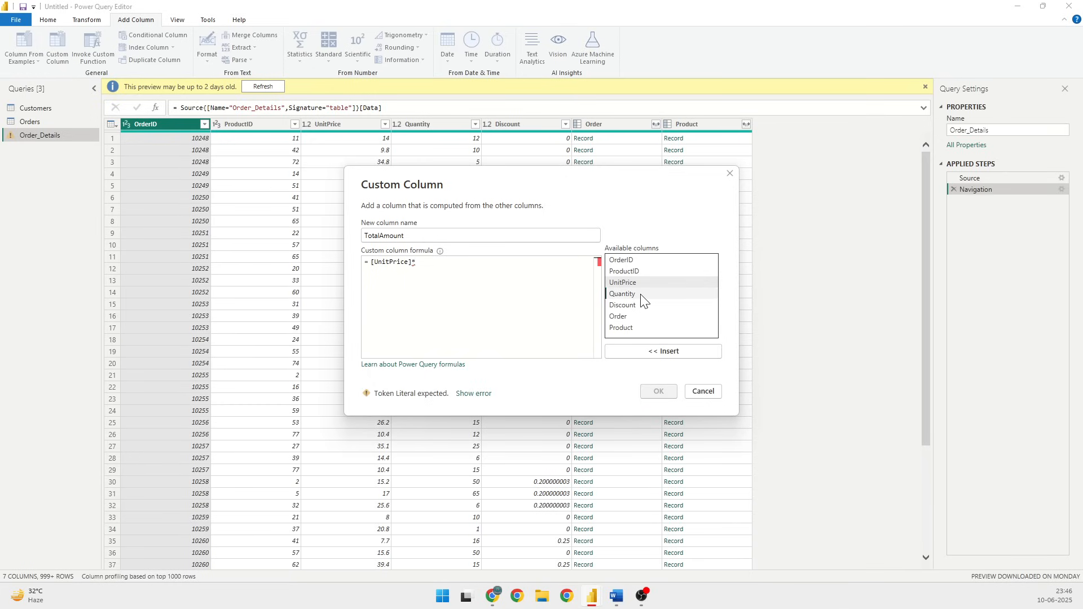
left_click(656, 392)
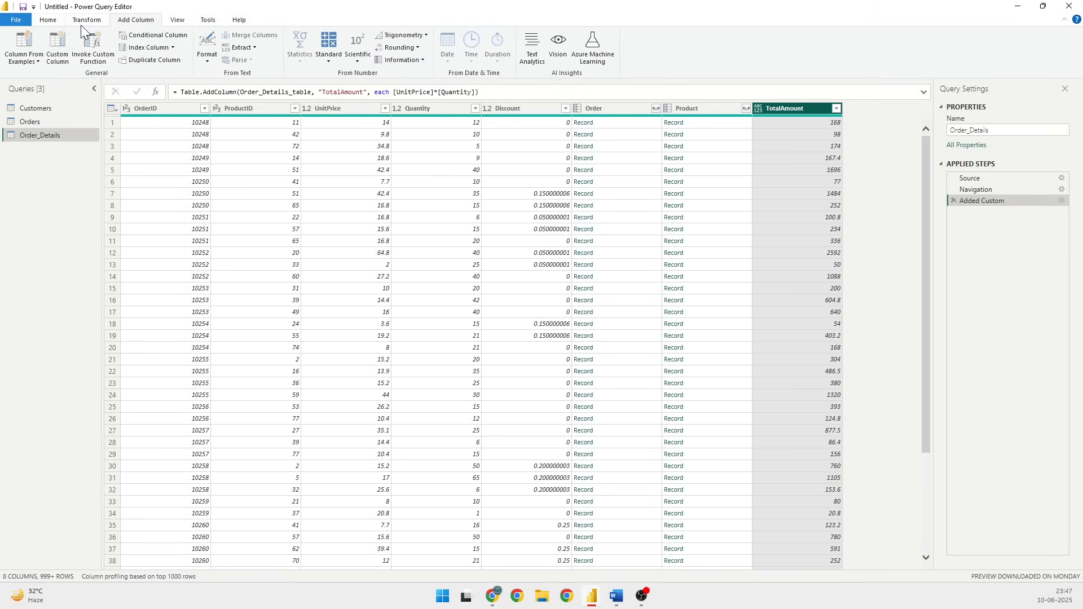
left_click(87, 19)
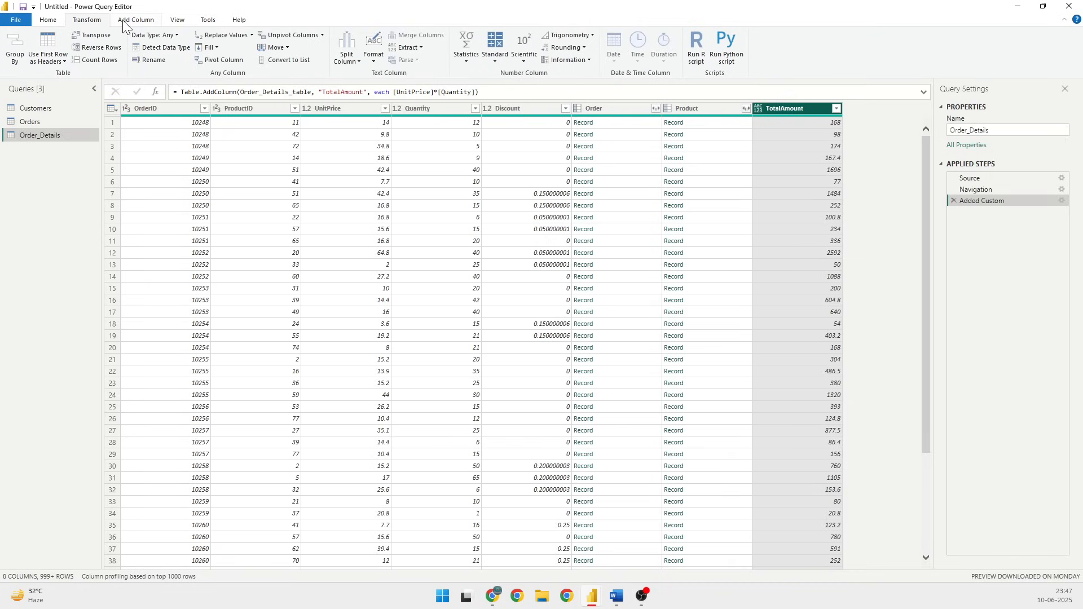
mouse_move(128, 26)
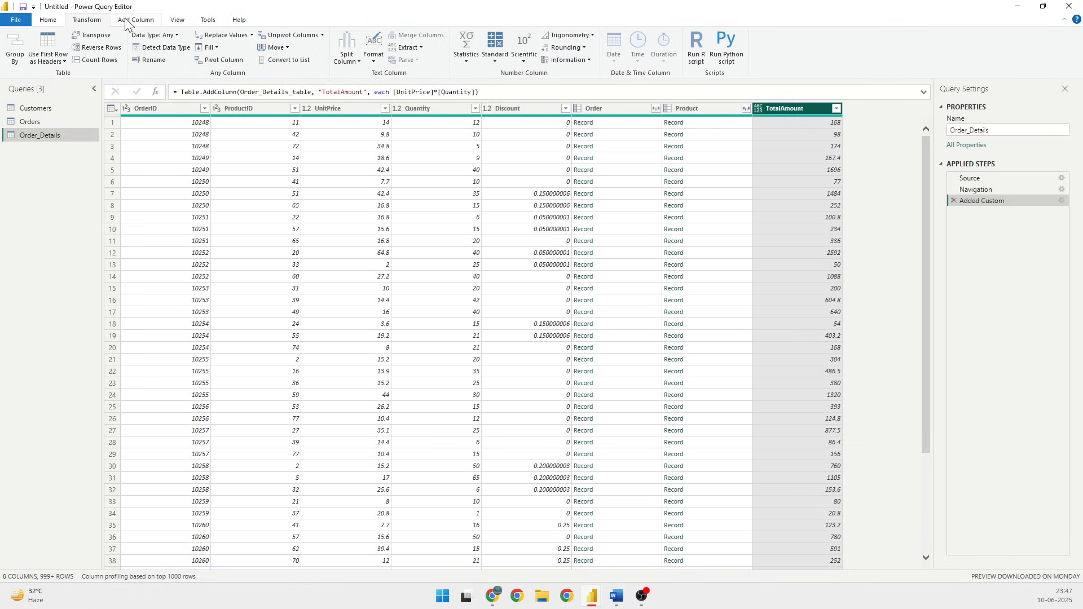
left_click(176, 19)
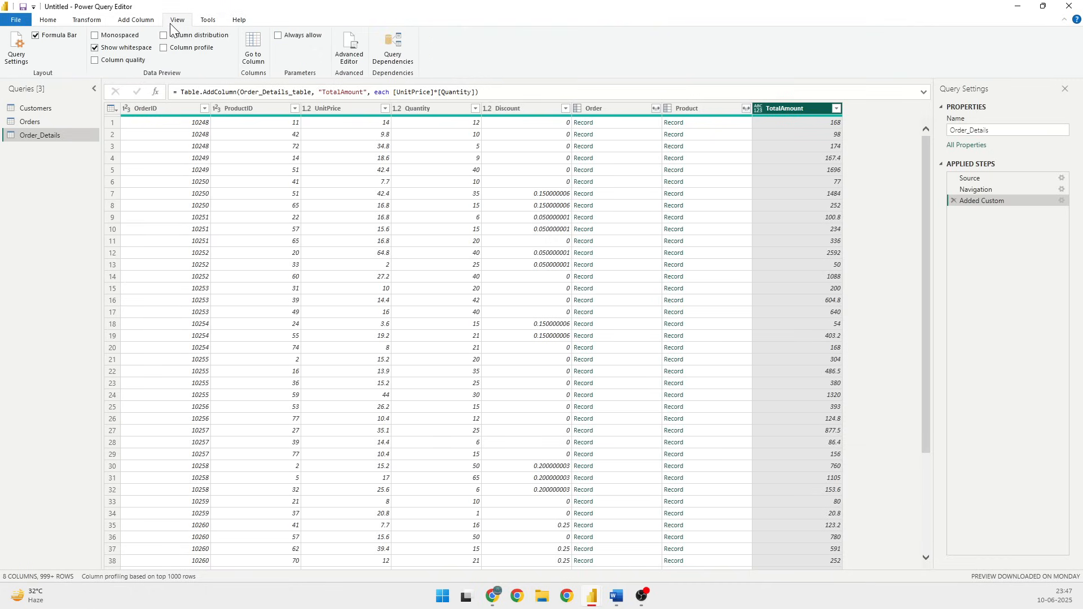
left_click(348, 45)
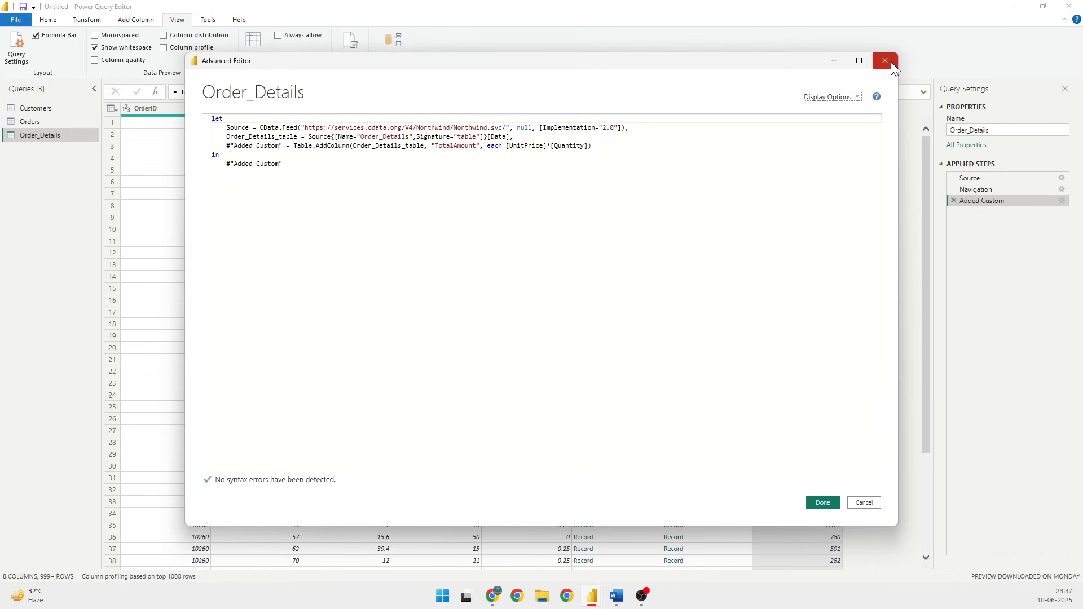
left_click(884, 60)
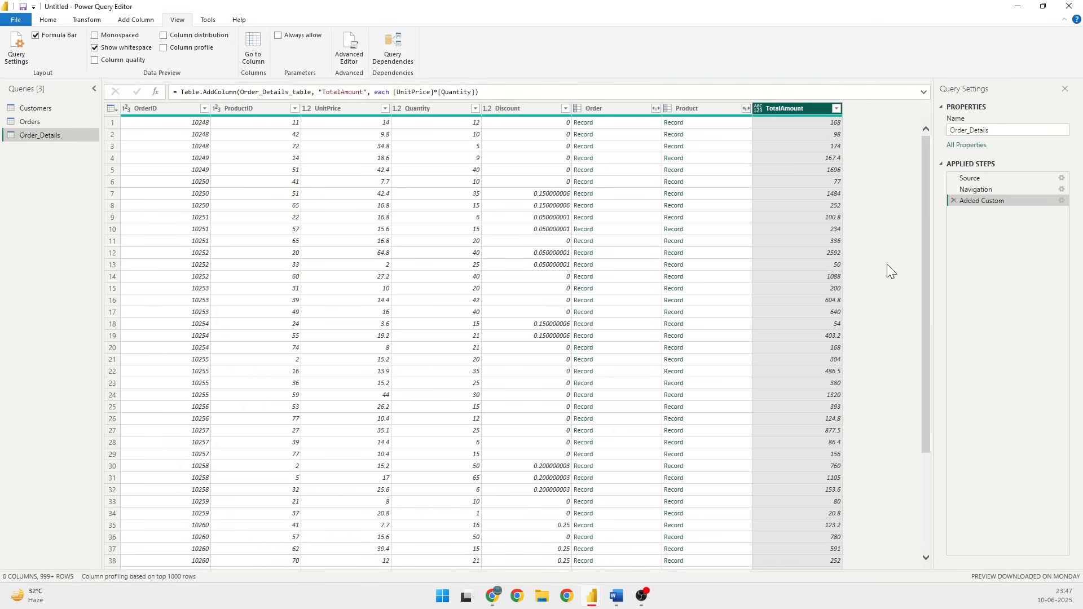
left_click(47, 19)
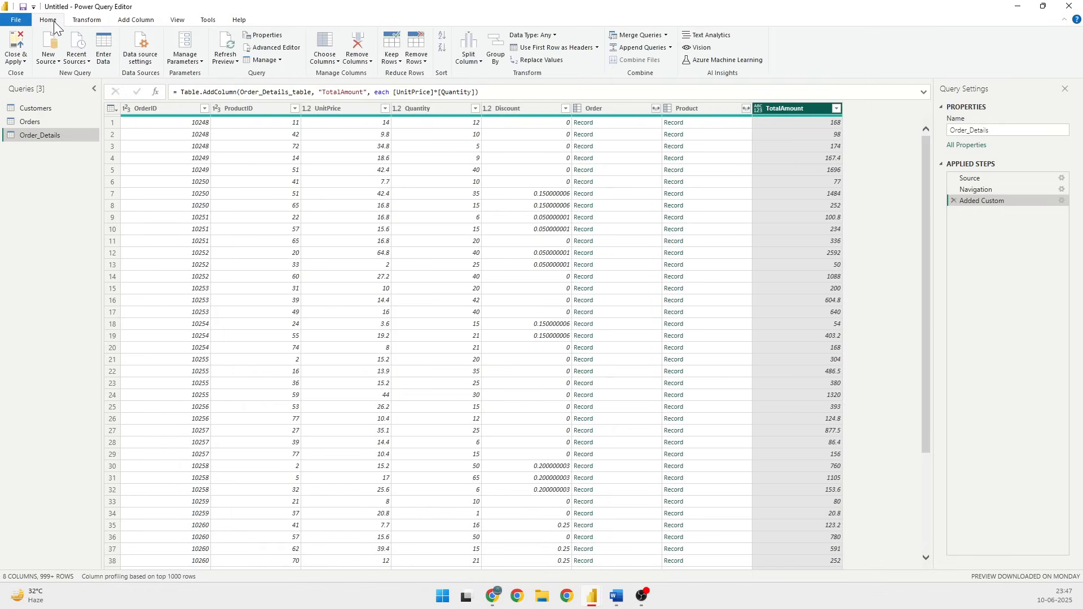
mouse_move(54, 27)
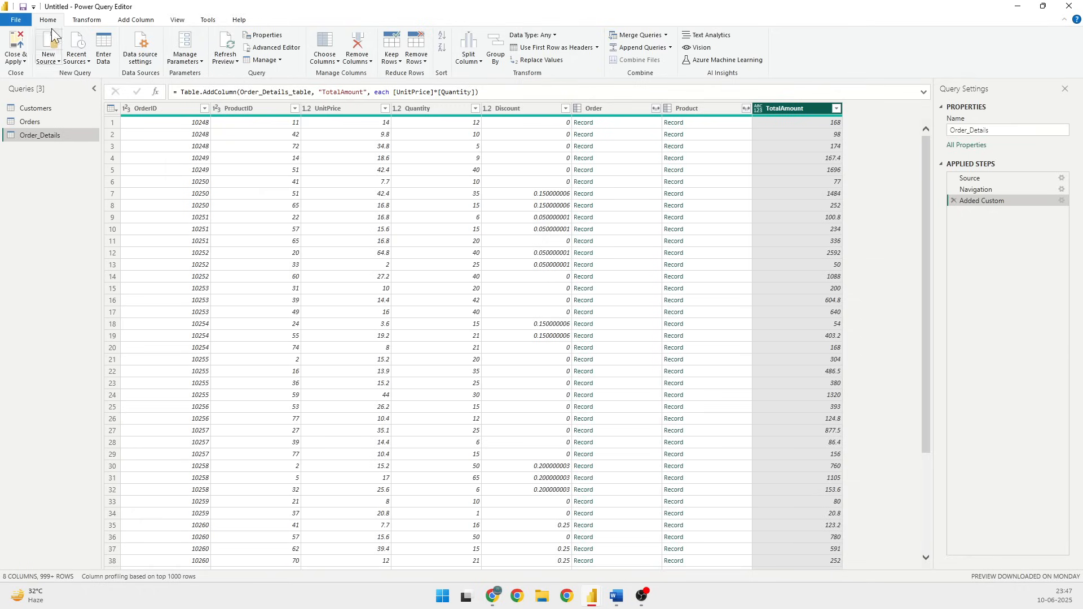
Step: Close & Apply the queries so the three tables load into the Data pane
left_click(15, 47)
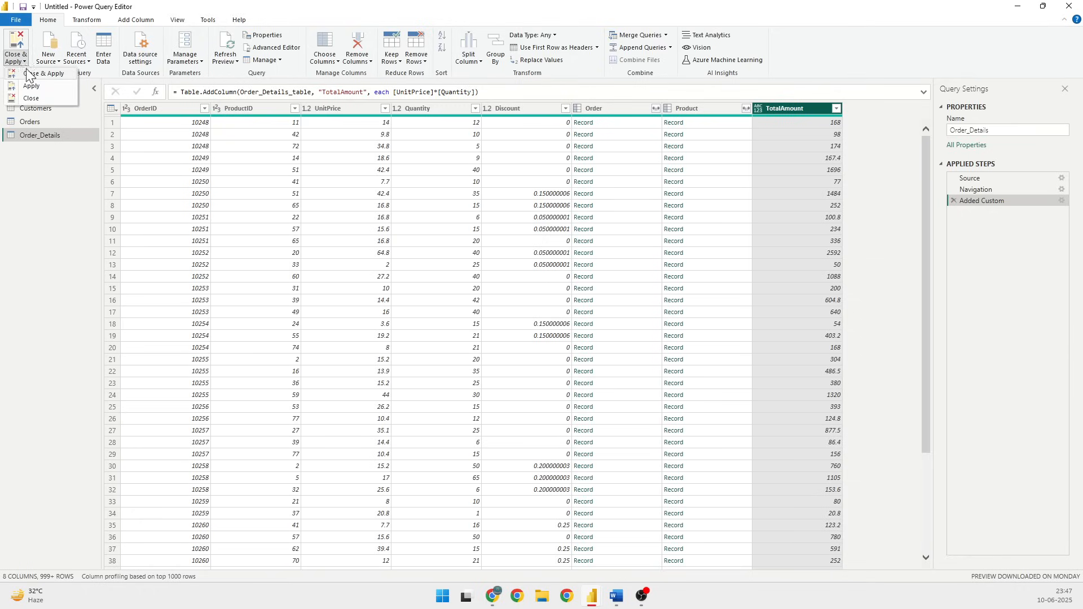
left_click(15, 47)
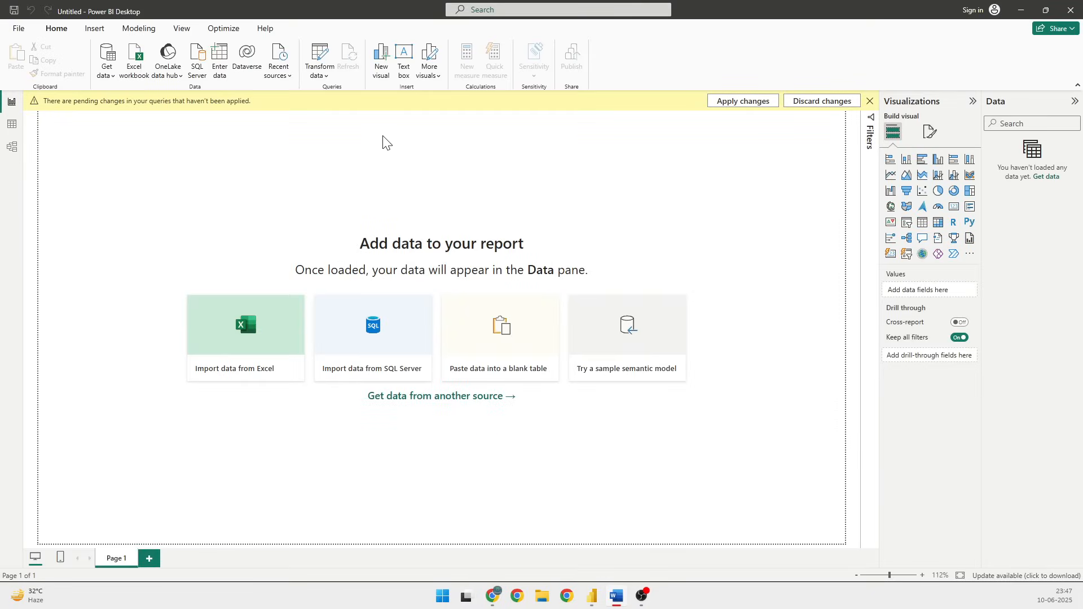
left_click(743, 100)
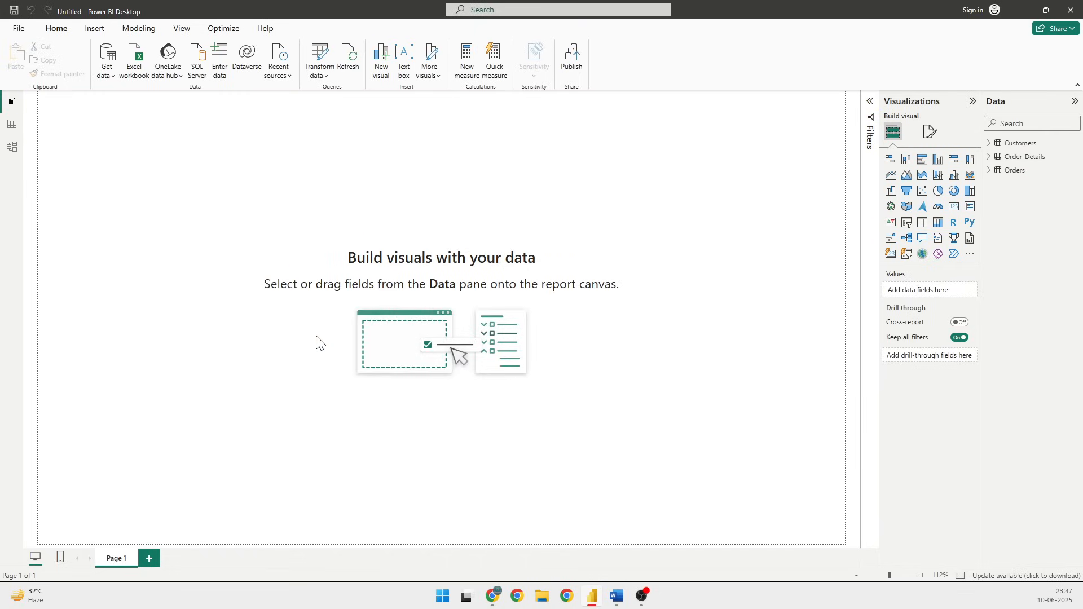
mouse_move(29, 128)
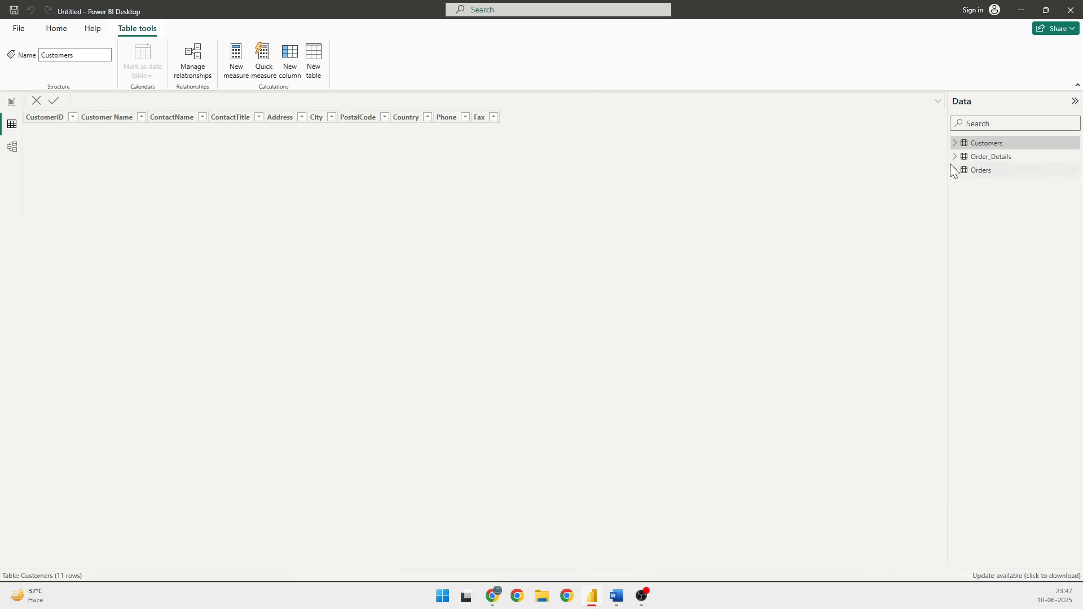
Step: Inspect the Customers, Order_Details and Orders rows in Table view
left_click(986, 143)
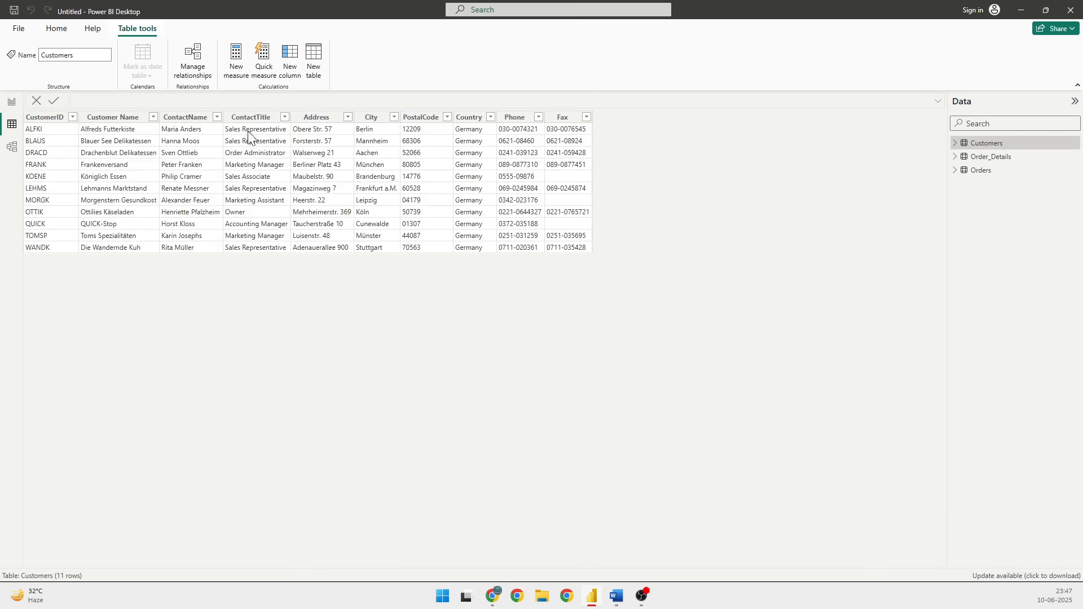
mouse_move(483, 239)
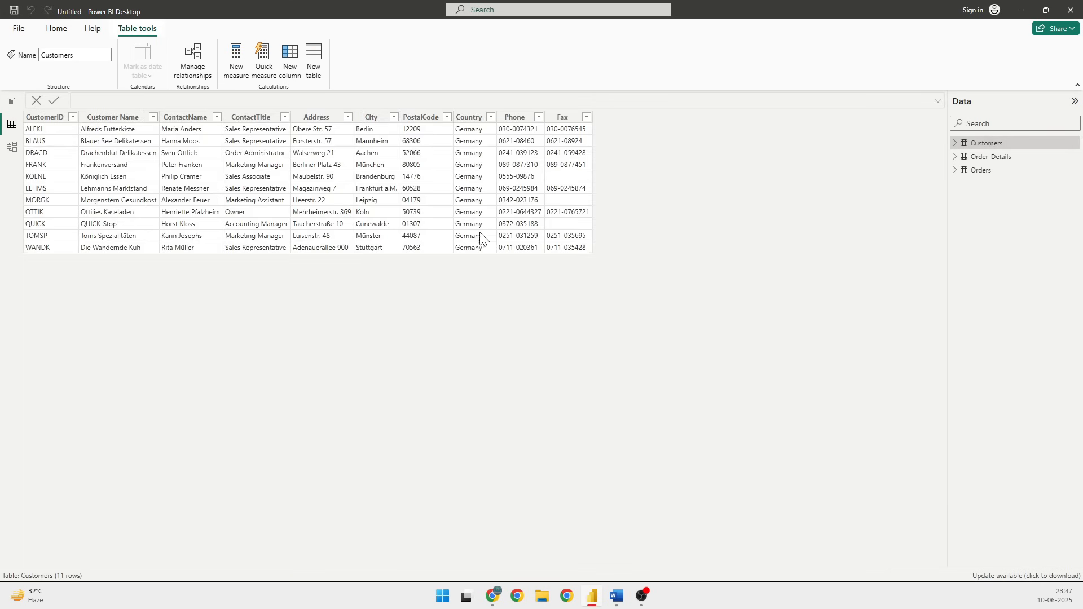
left_click(989, 156)
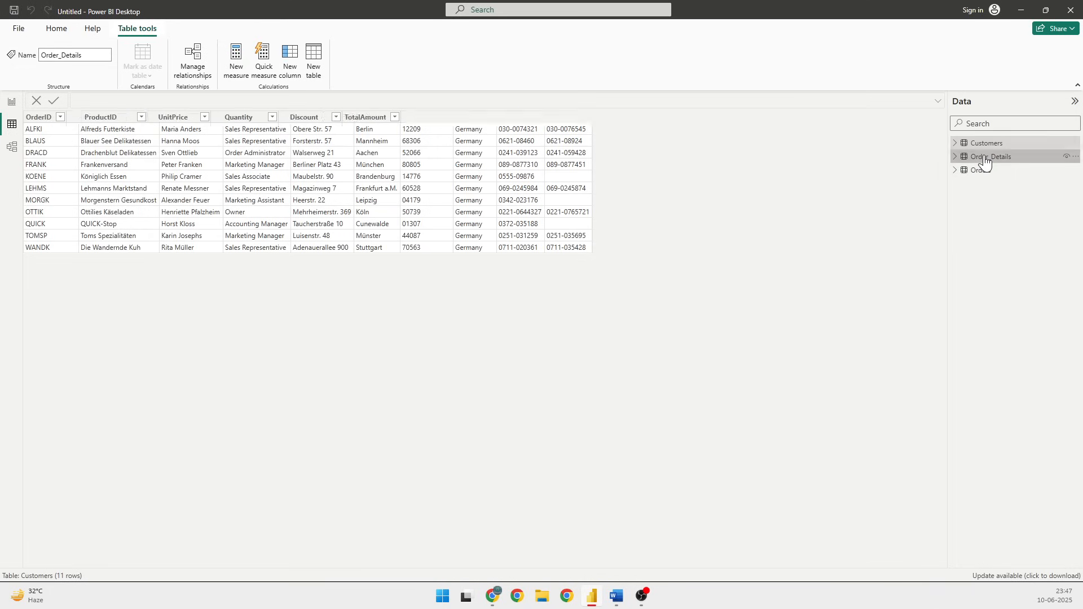
left_click(990, 155)
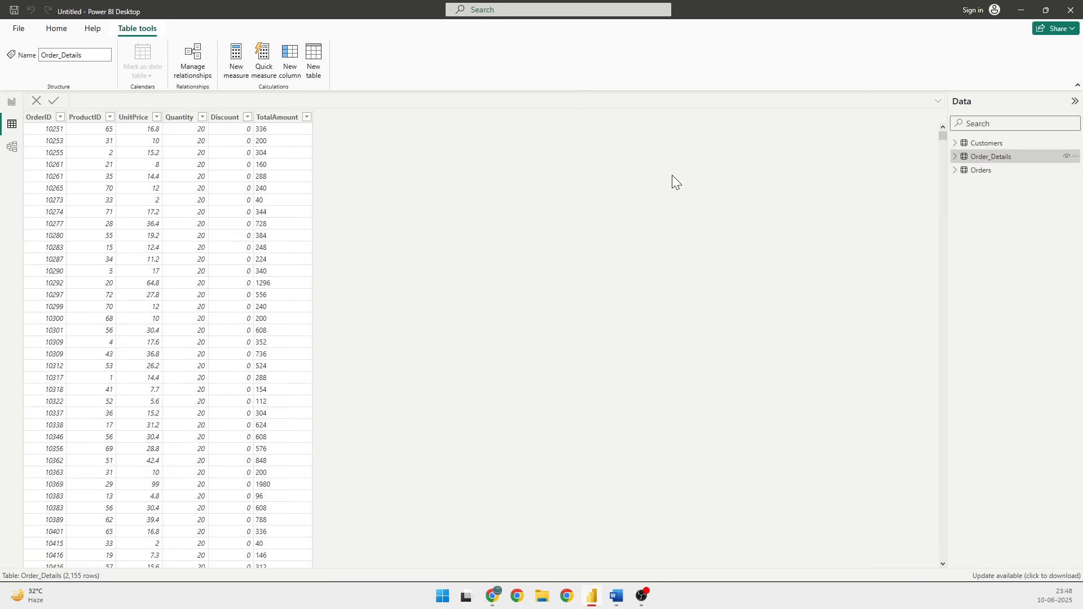
left_click(980, 170)
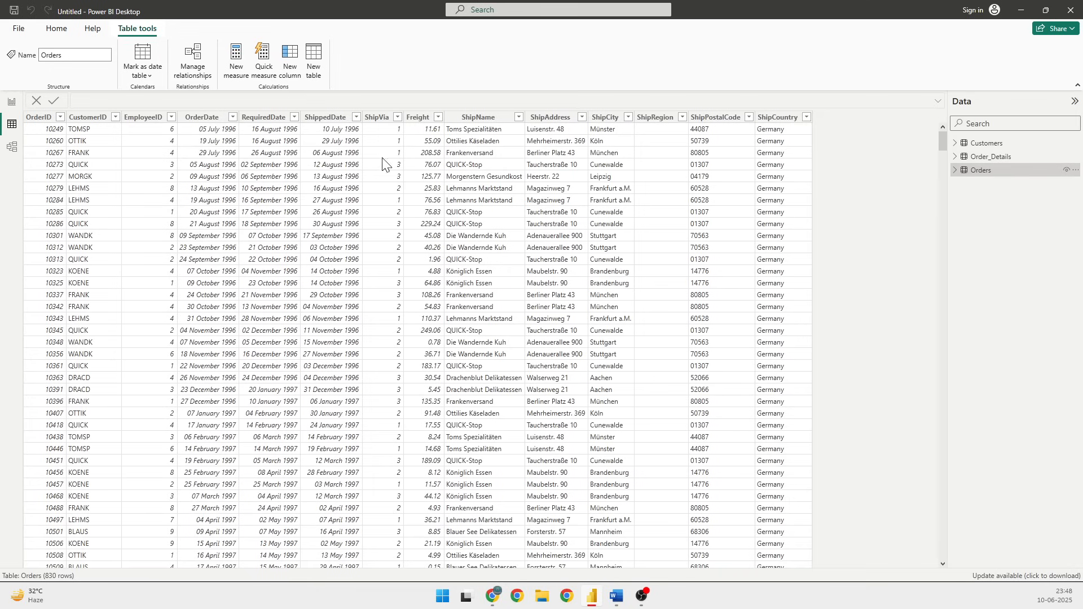
mouse_move(251, 133)
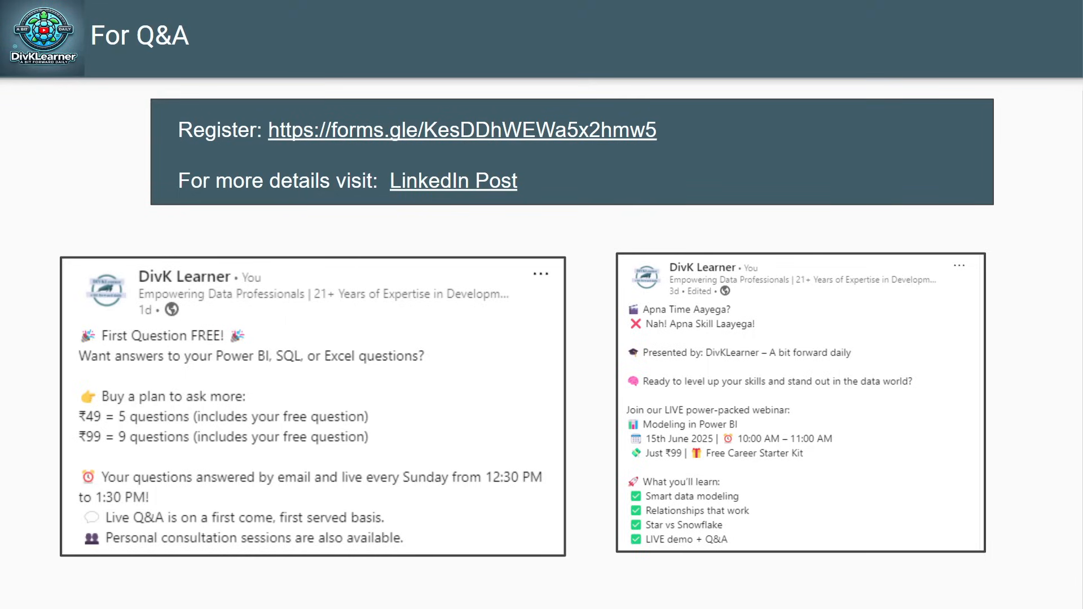
mouse_move(4, 117)
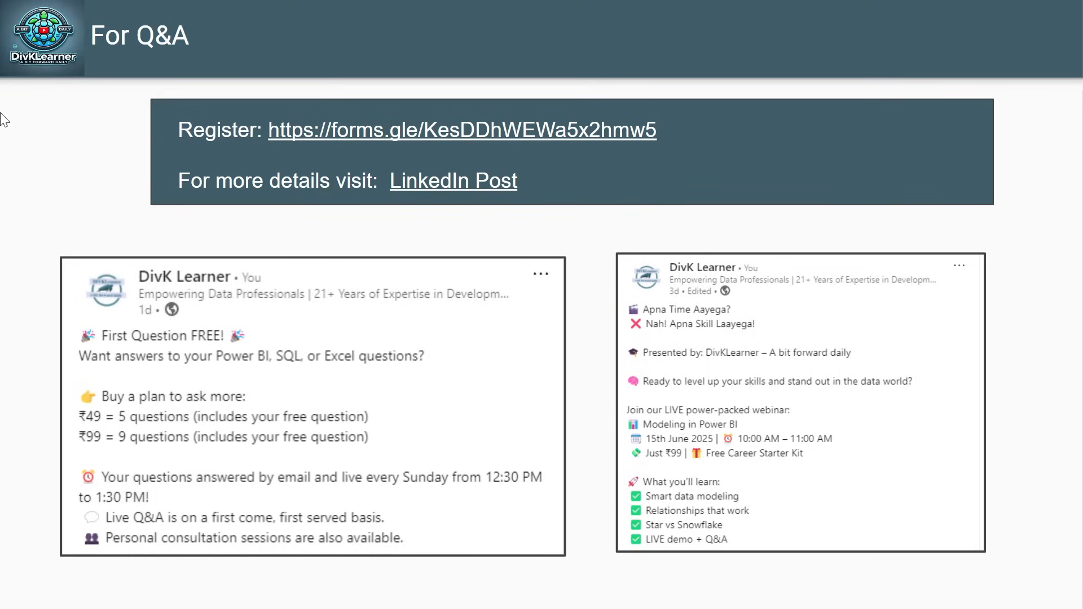